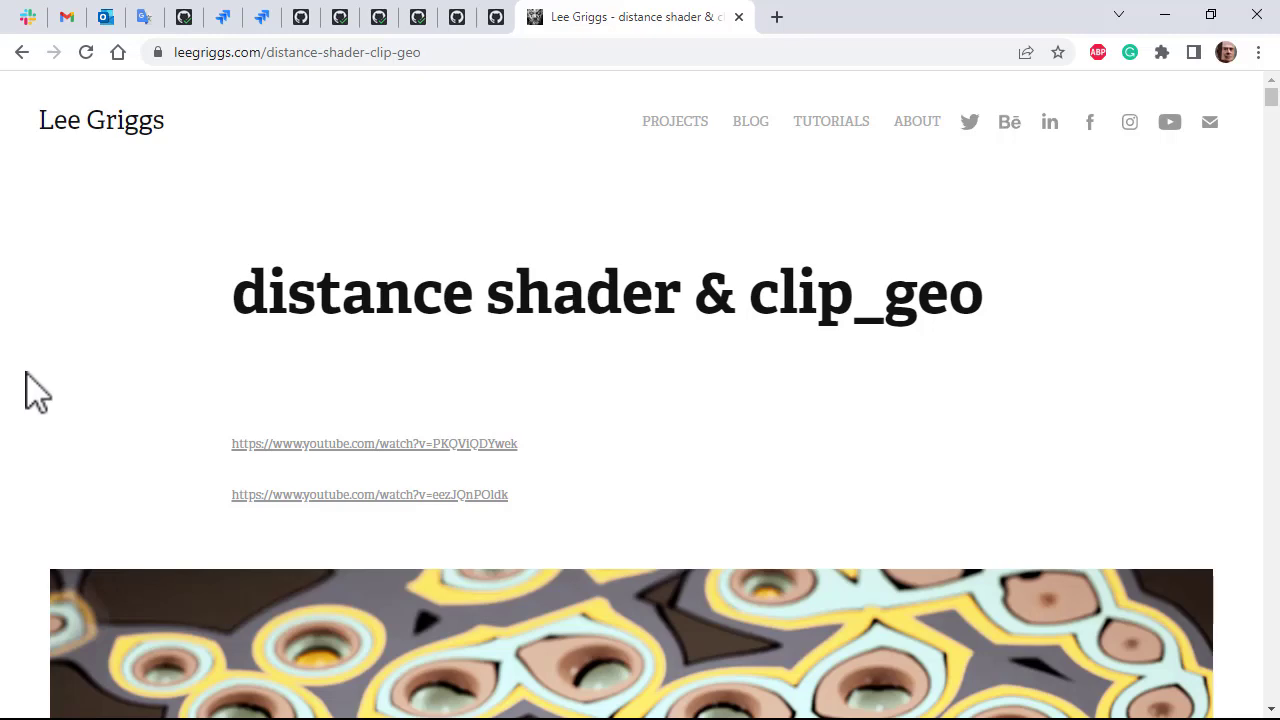
Create polygon sphere pSphere1 by searching 'sph' in the viewport.
{"action": "scroll", "scroll_direction": "down", "scroll_amount": 3}
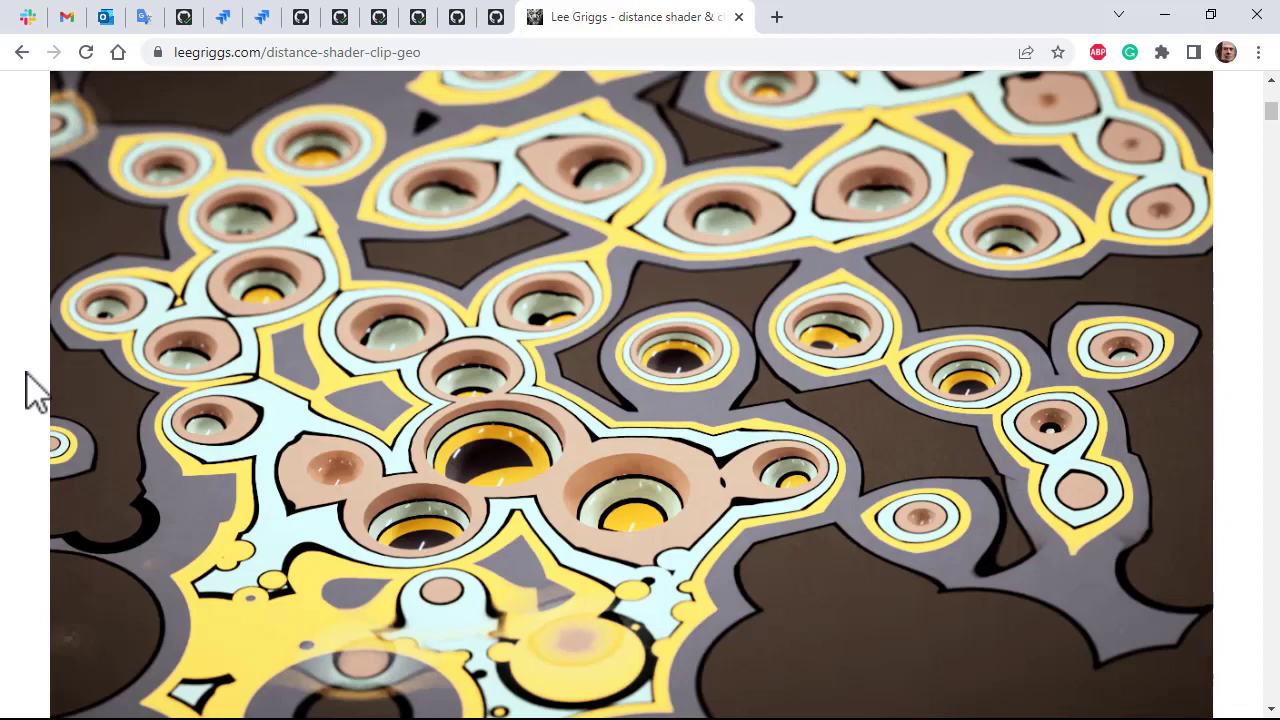
{"action": "scroll", "scroll_direction": "down", "scroll_amount": 3}
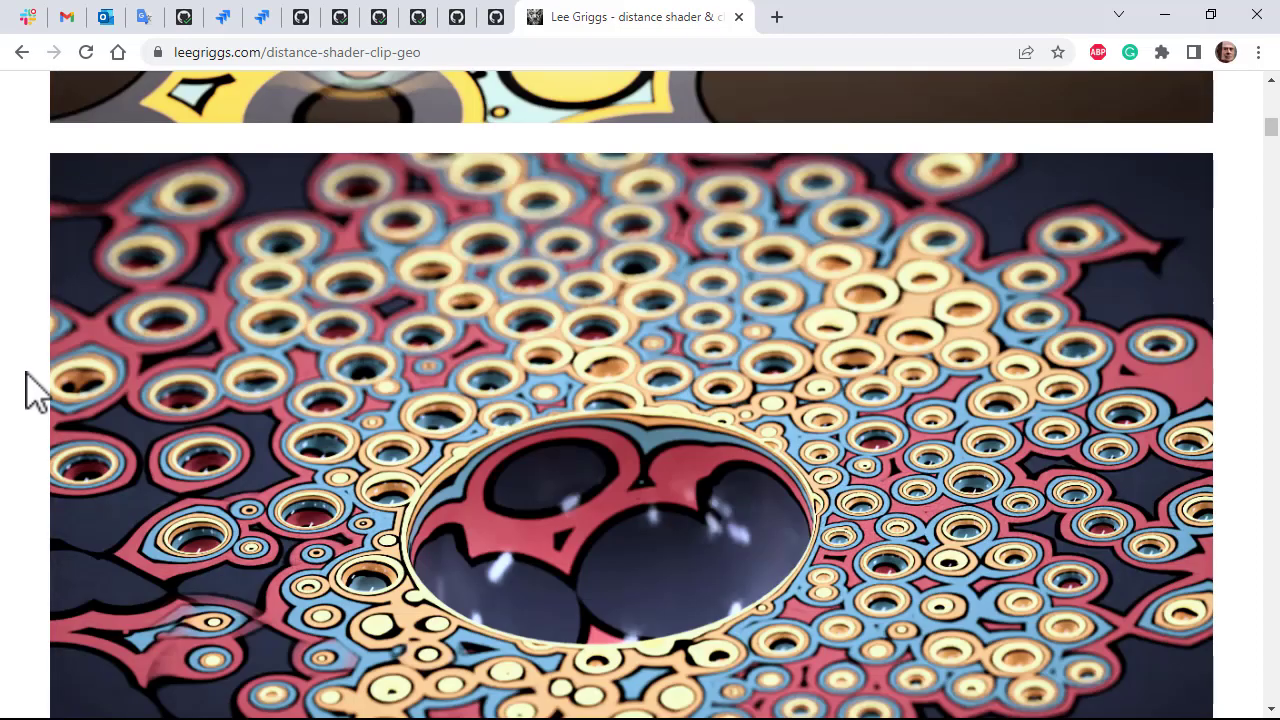
{"action": "scroll", "scroll_direction": "down", "scroll_amount": 3}
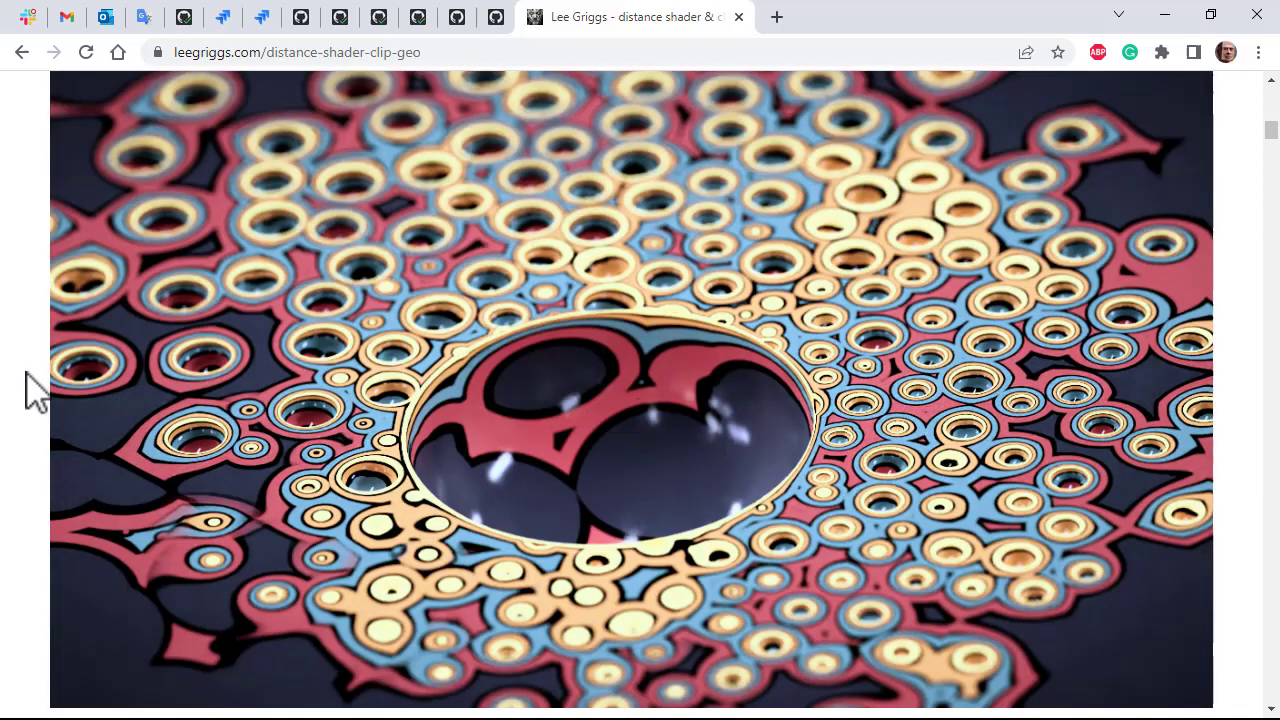
{"action": "scroll", "scroll_direction": "down", "scroll_amount": 3}
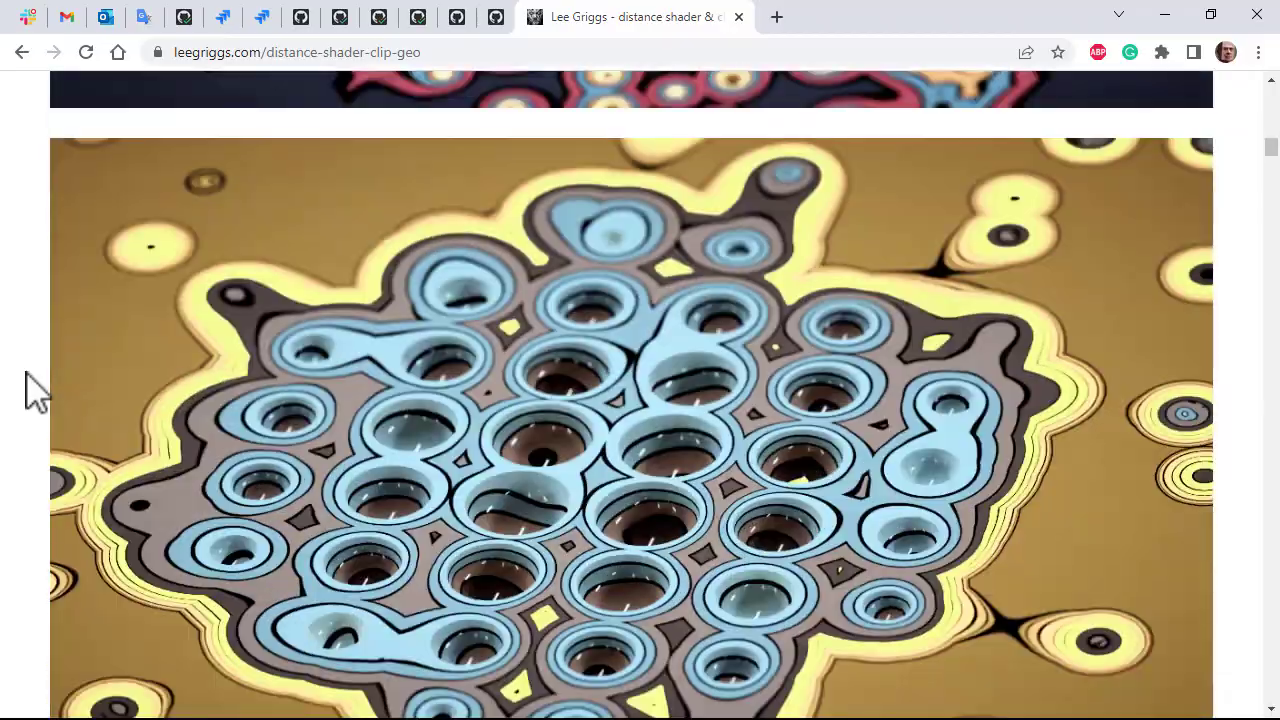
{"action": "scroll", "scroll_direction": "down", "scroll_amount": 3}
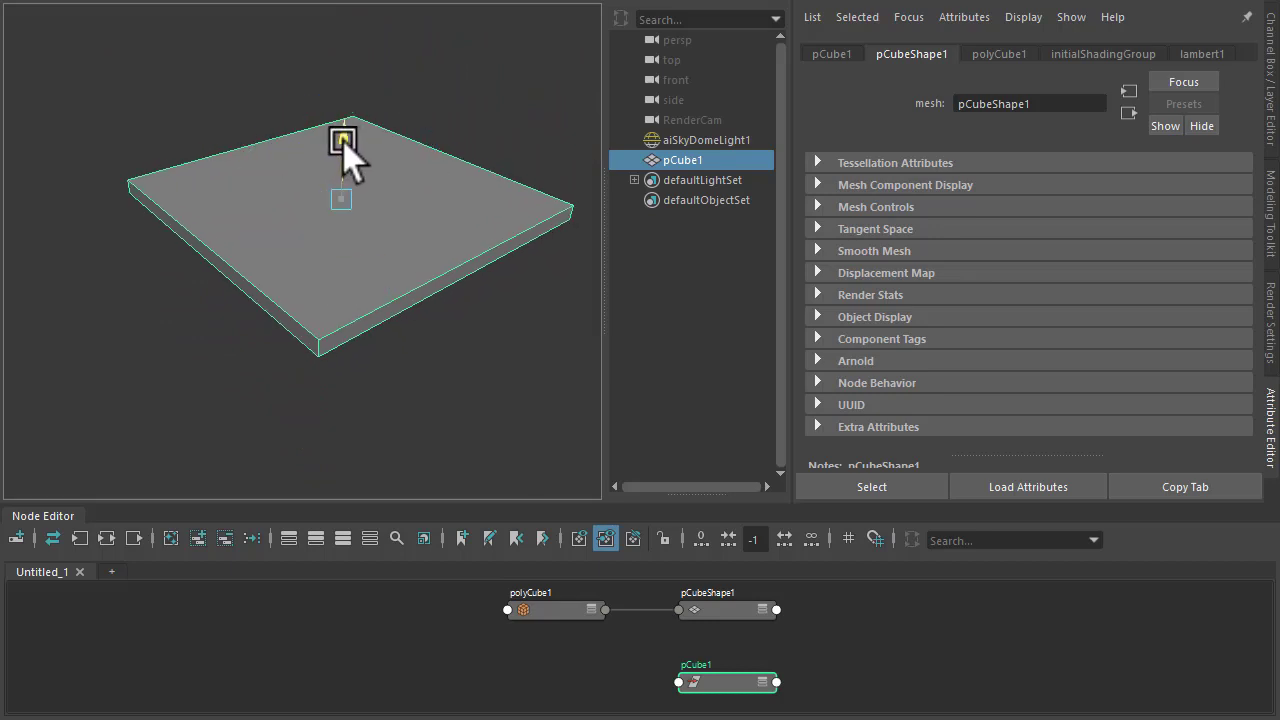
{"action": "type", "text": "sphere"}
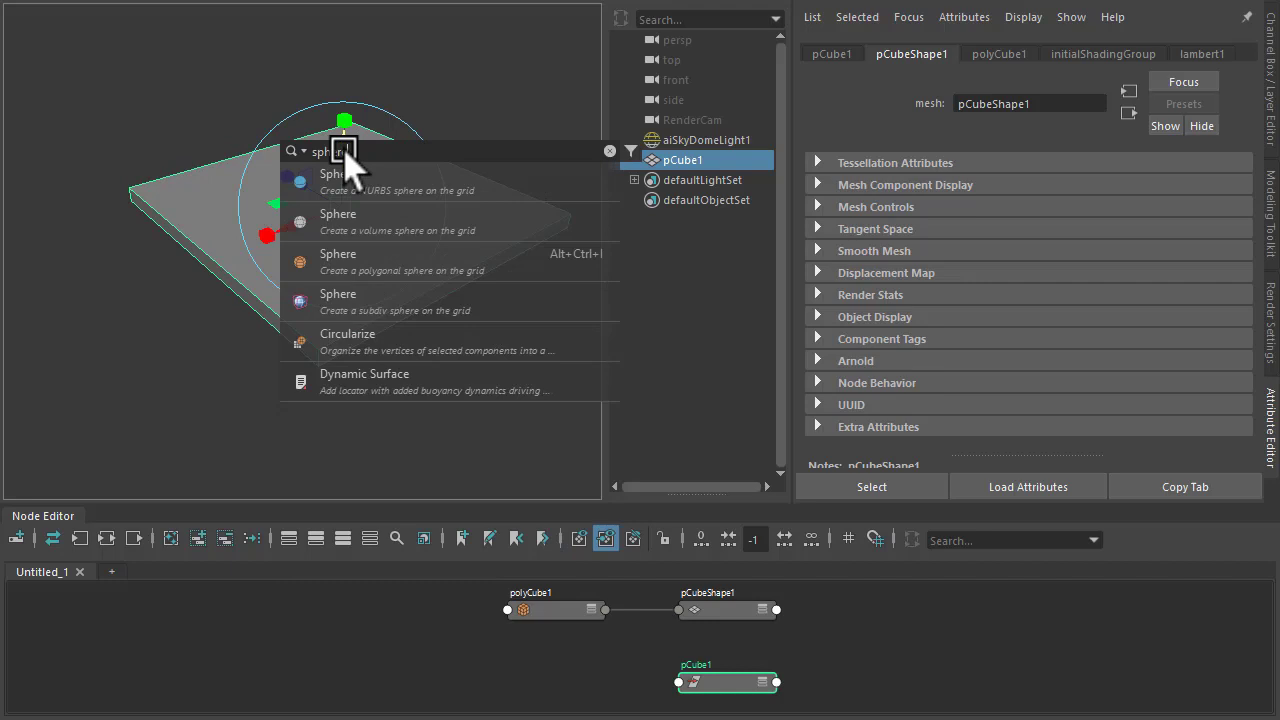
{"action": "left_click", "coordinate": [338, 261]}
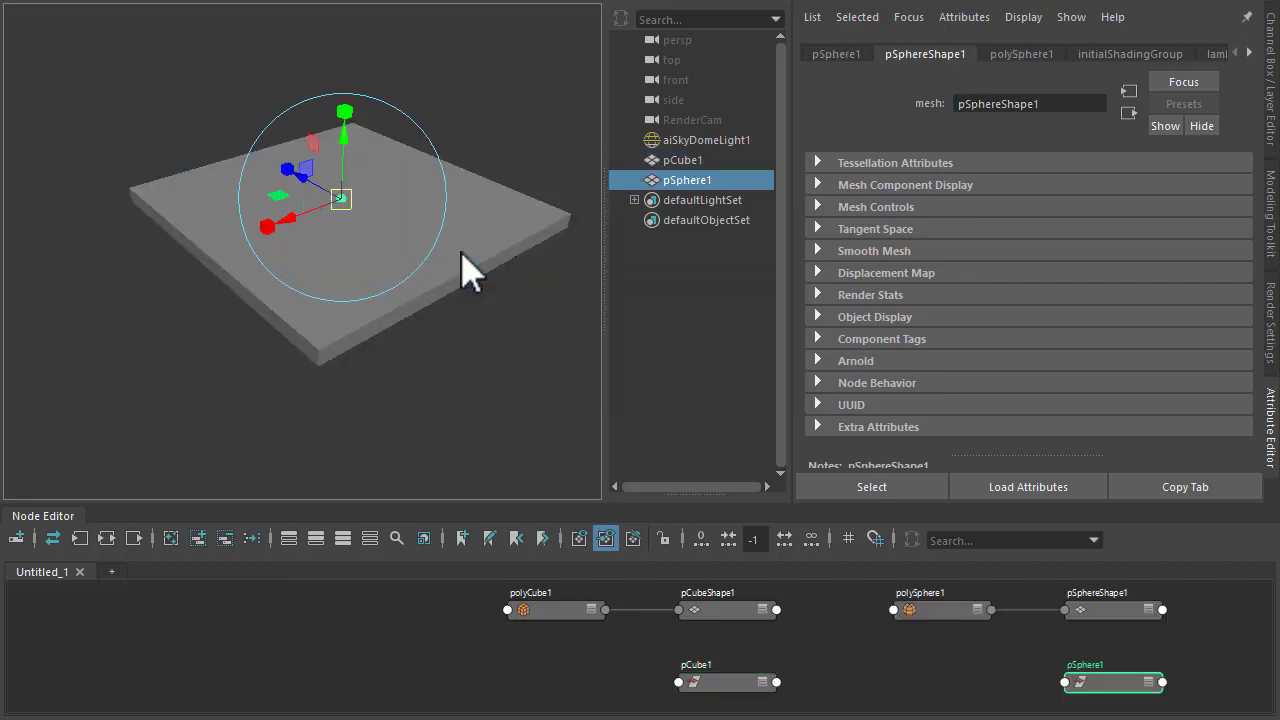
{"action": "mouse_move", "coordinate": [550, 140]}
{"action": "type", "text": "ma"}
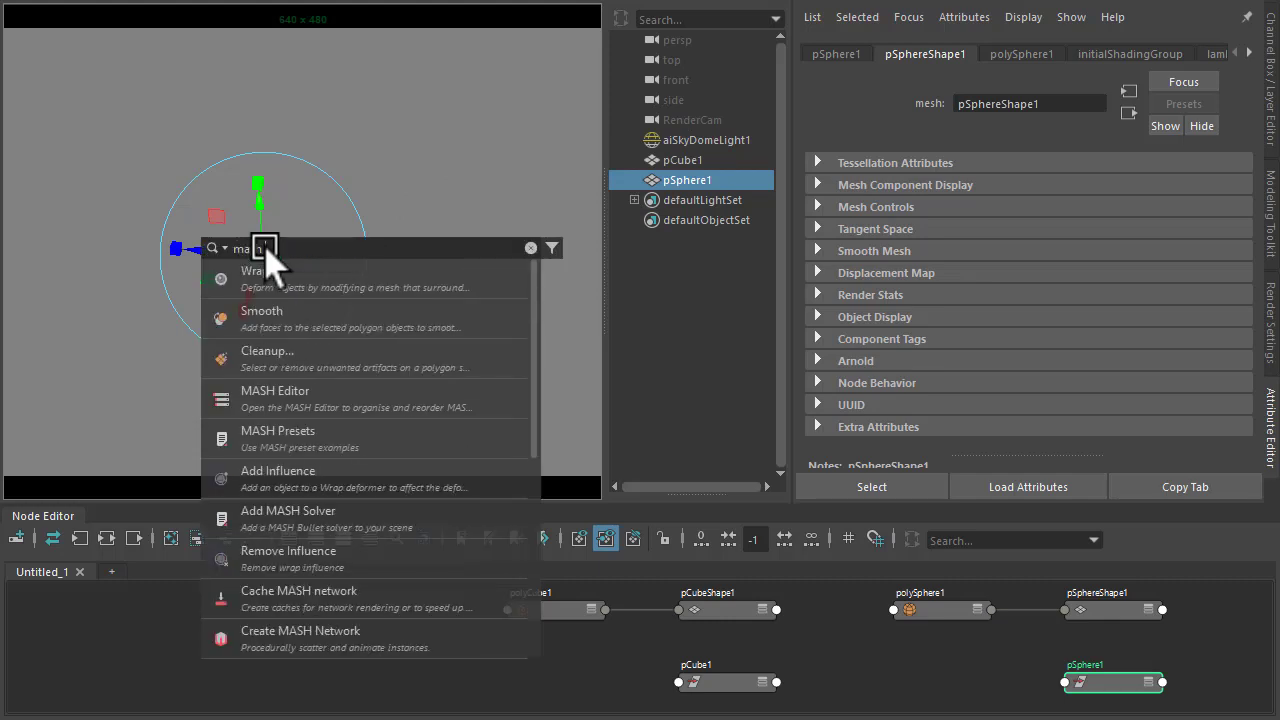
Make the sphere a MASH network with Fibonacci Spiral clustering and Expand to nearest scaling.
{"action": "left_click", "coordinate": [300, 630]}
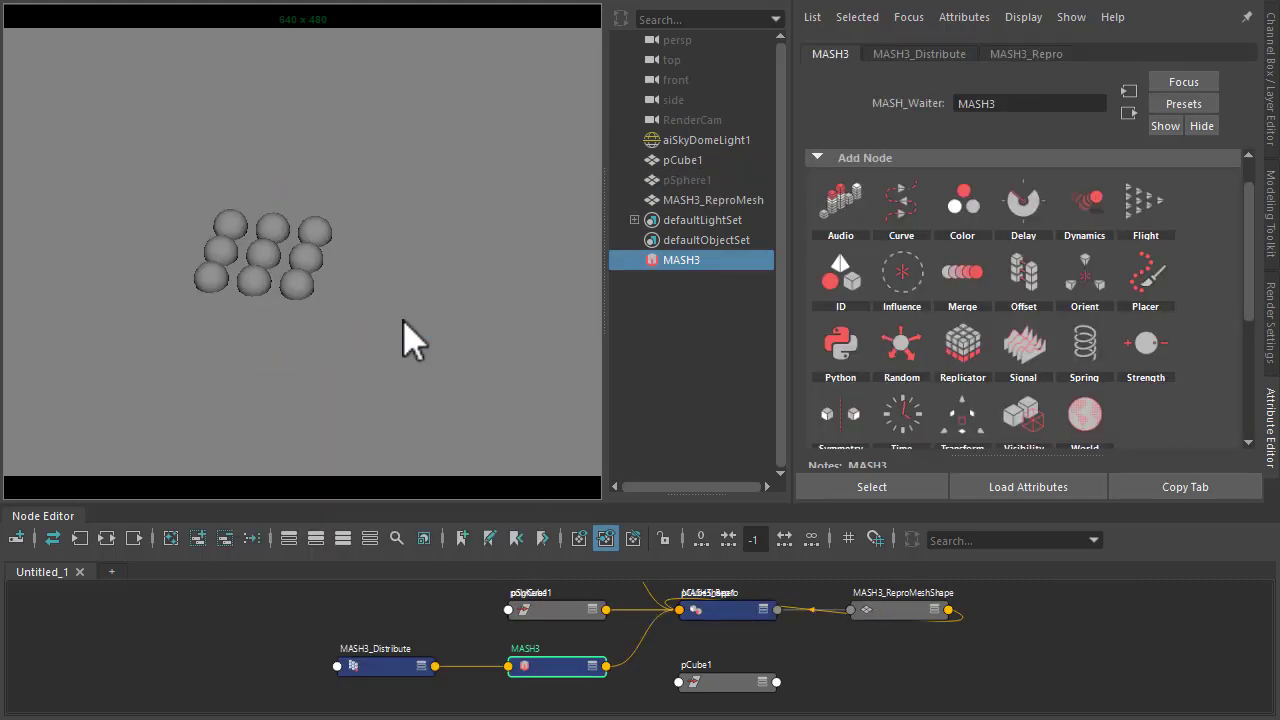
{"action": "mouse_move", "coordinate": [1065, 410]}
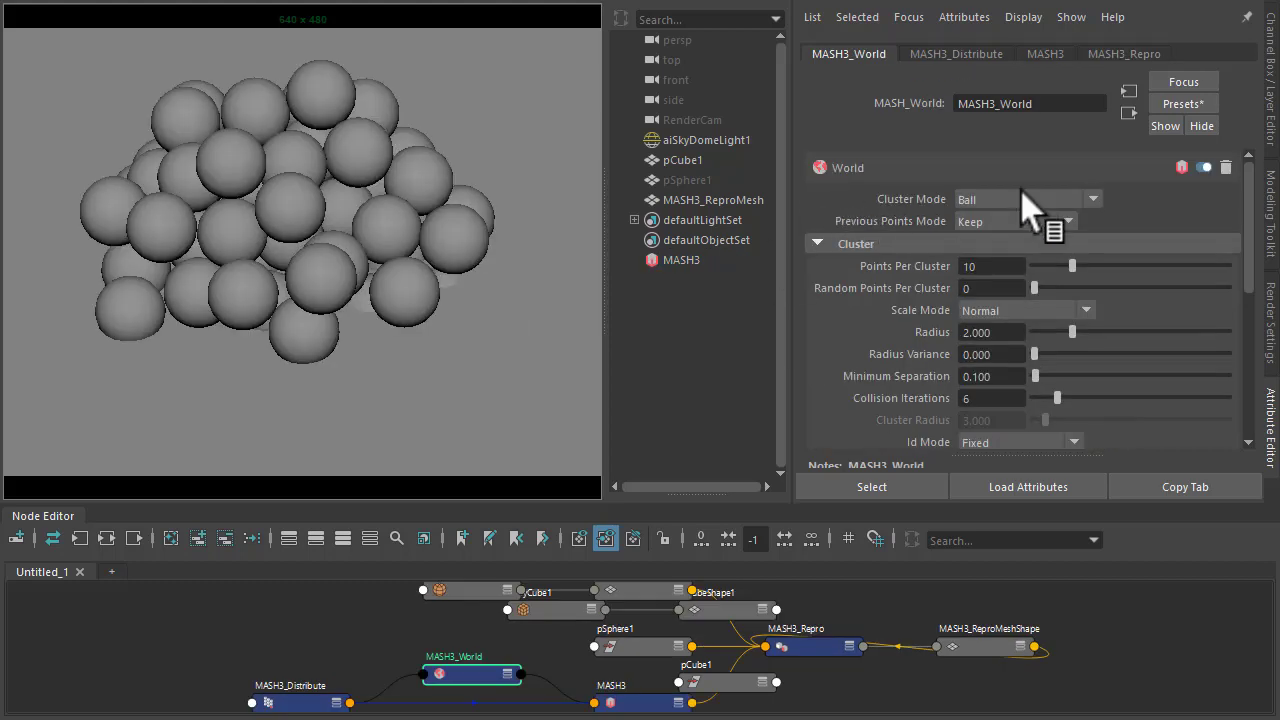
{"action": "left_click", "coordinate": [1027, 199]}
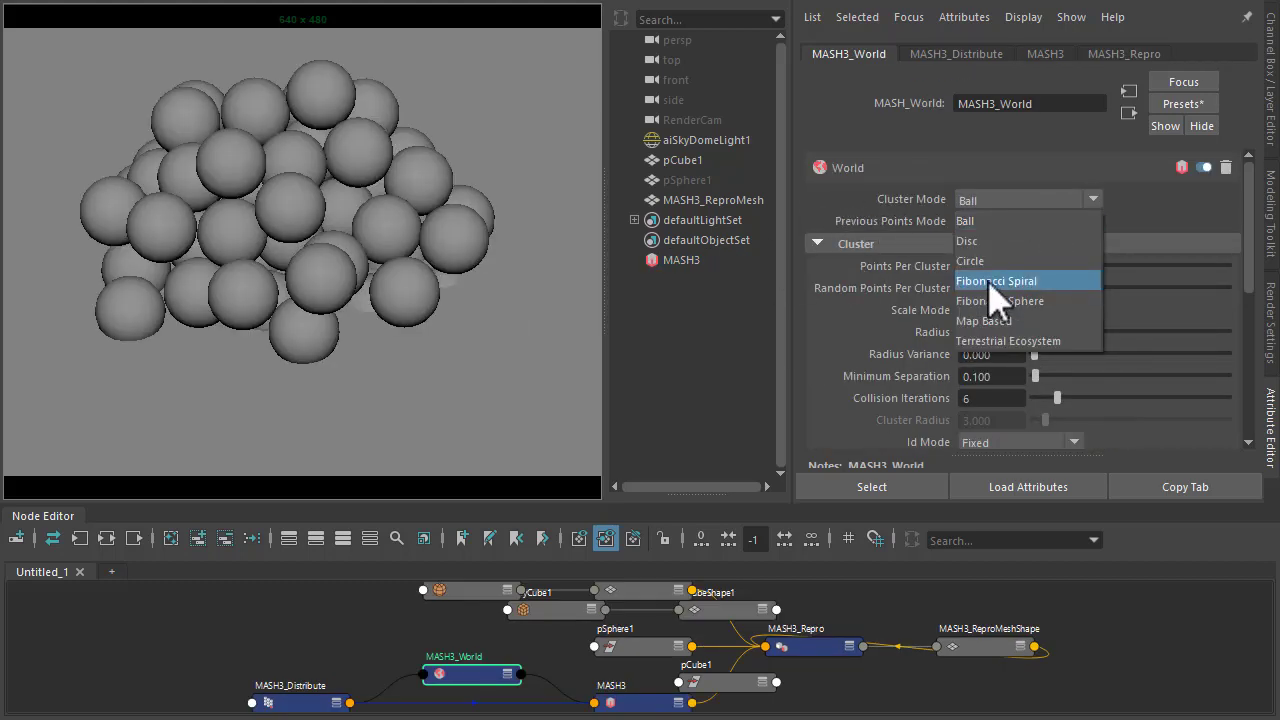
{"action": "left_click", "coordinate": [996, 280]}
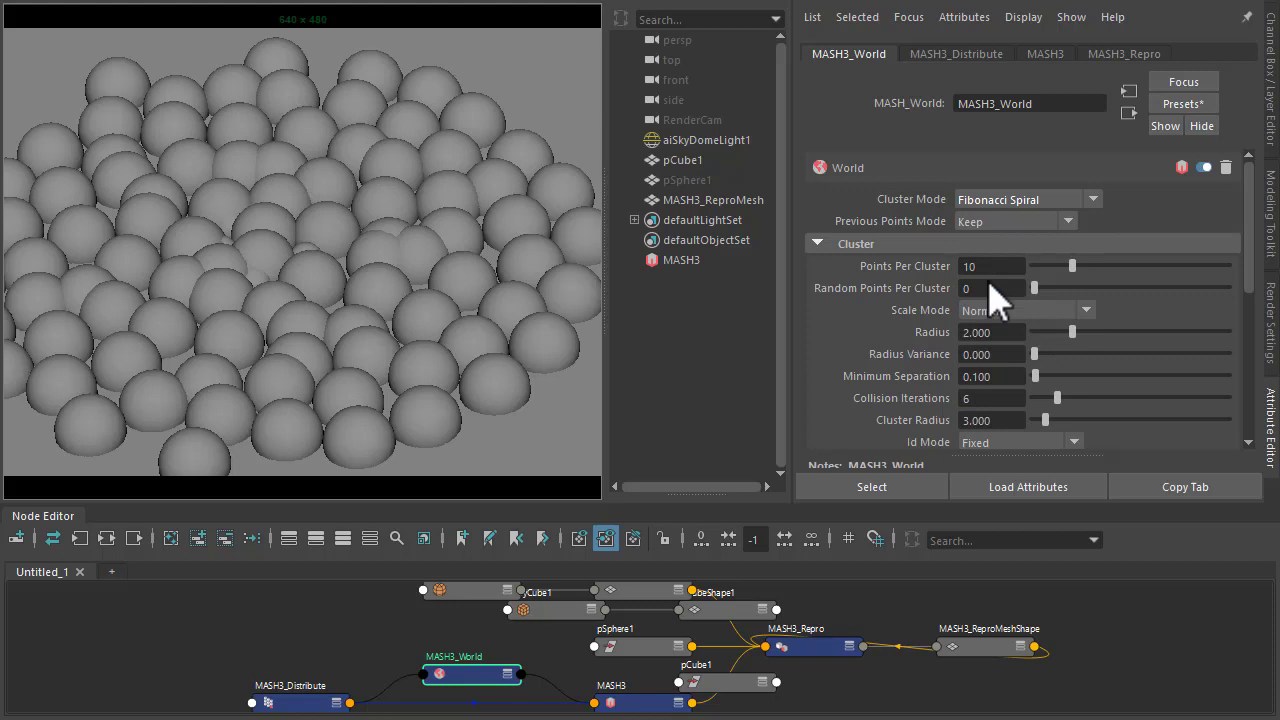
{"action": "left_click", "coordinate": [1025, 310]}
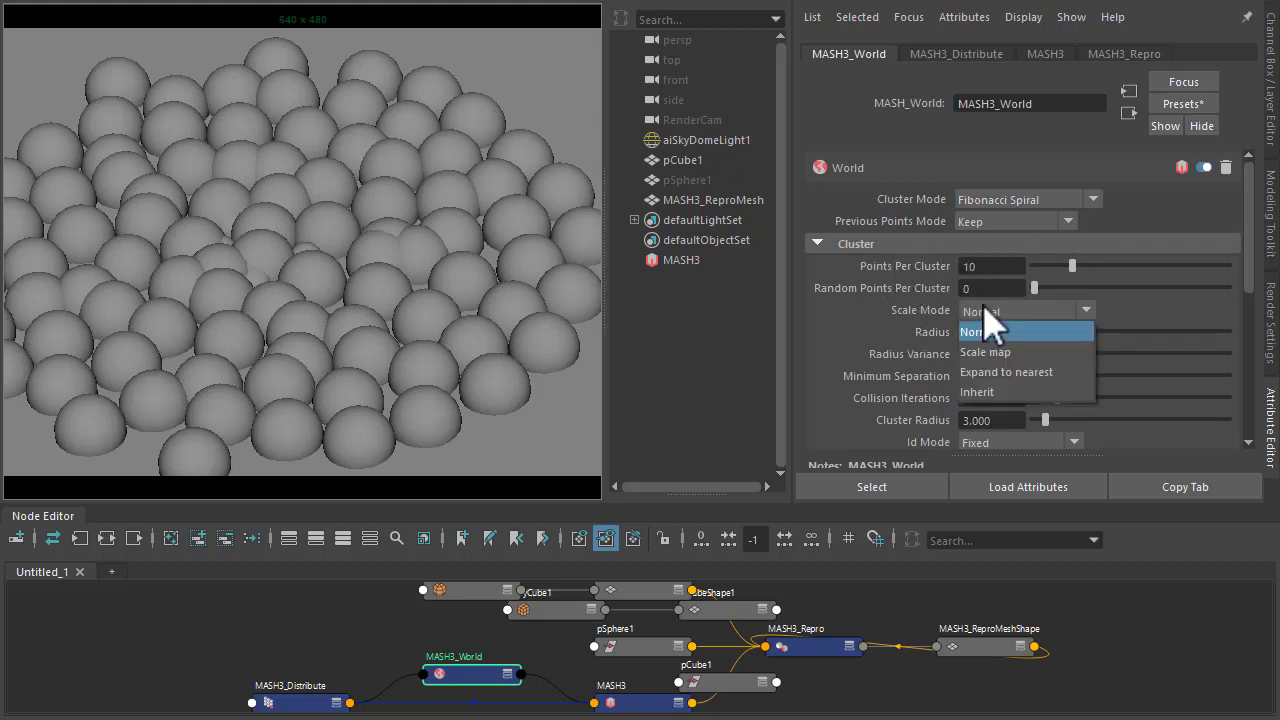
{"action": "left_click", "coordinate": [1006, 371]}
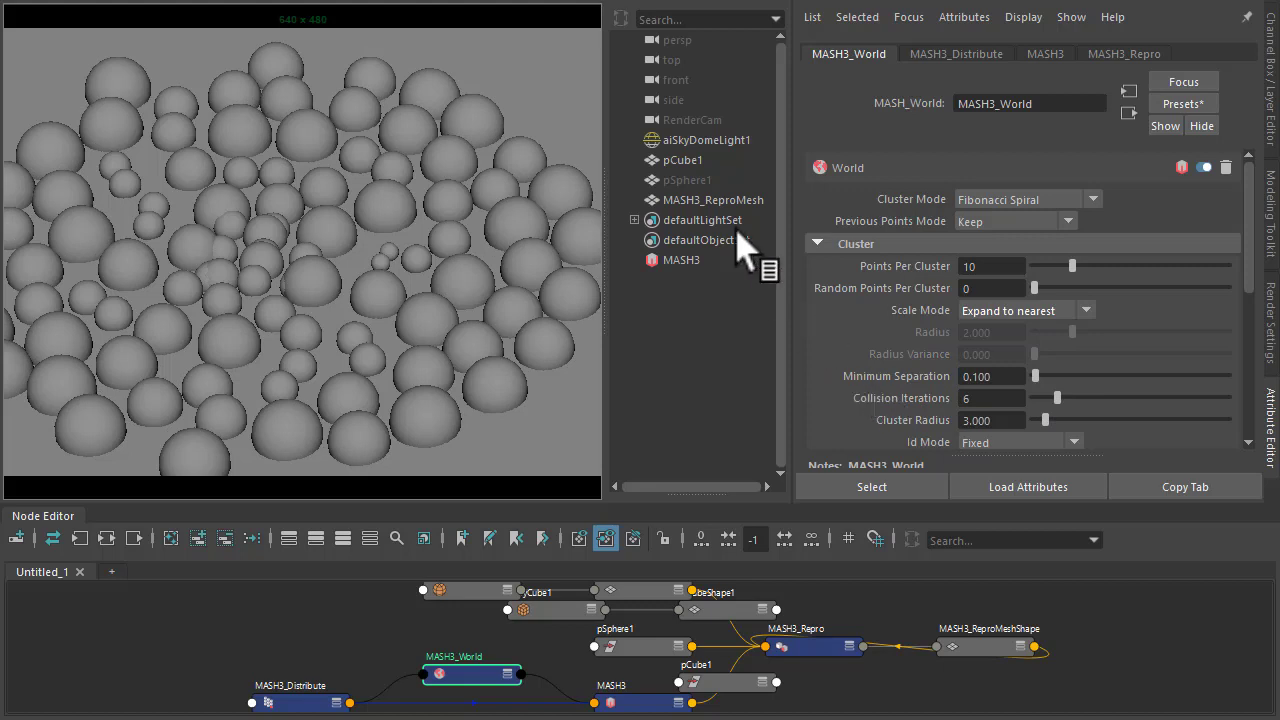
{"action": "left_click", "coordinate": [683, 160]}
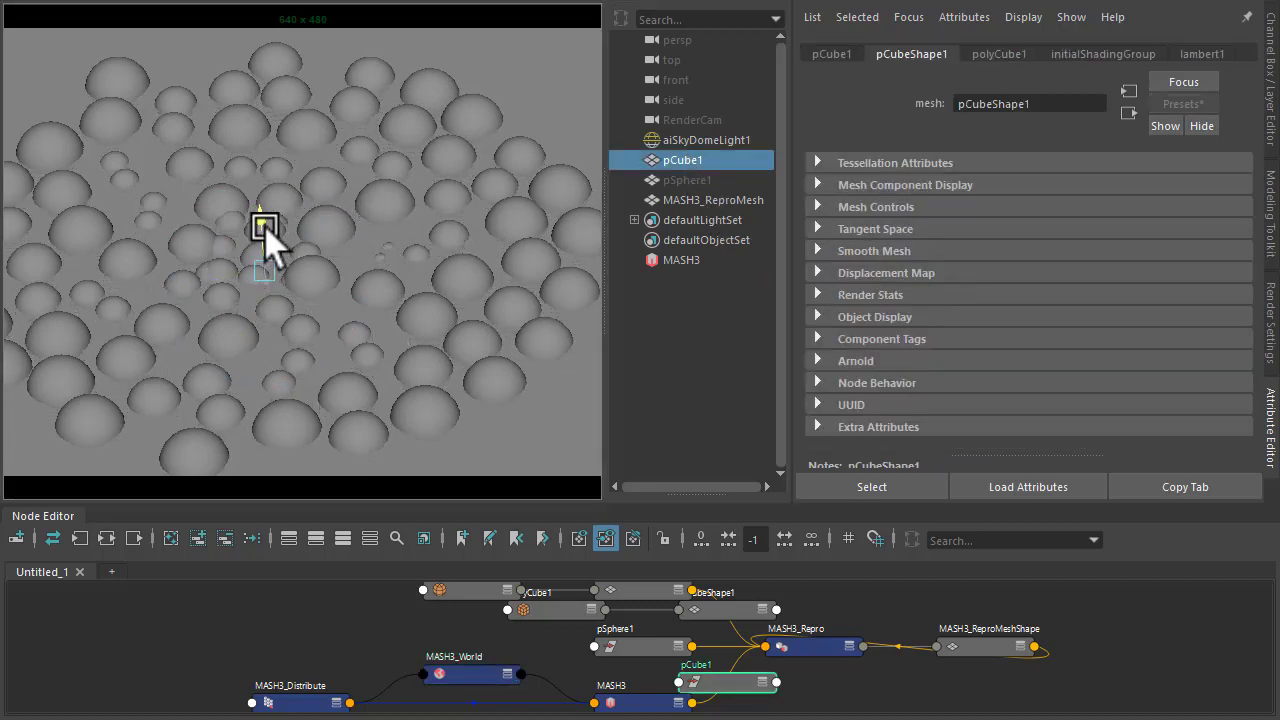
Assign the new aiClipGeo2 clip-geometry shader to pSphere1.
{"action": "left_click", "coordinate": [283, 531]}
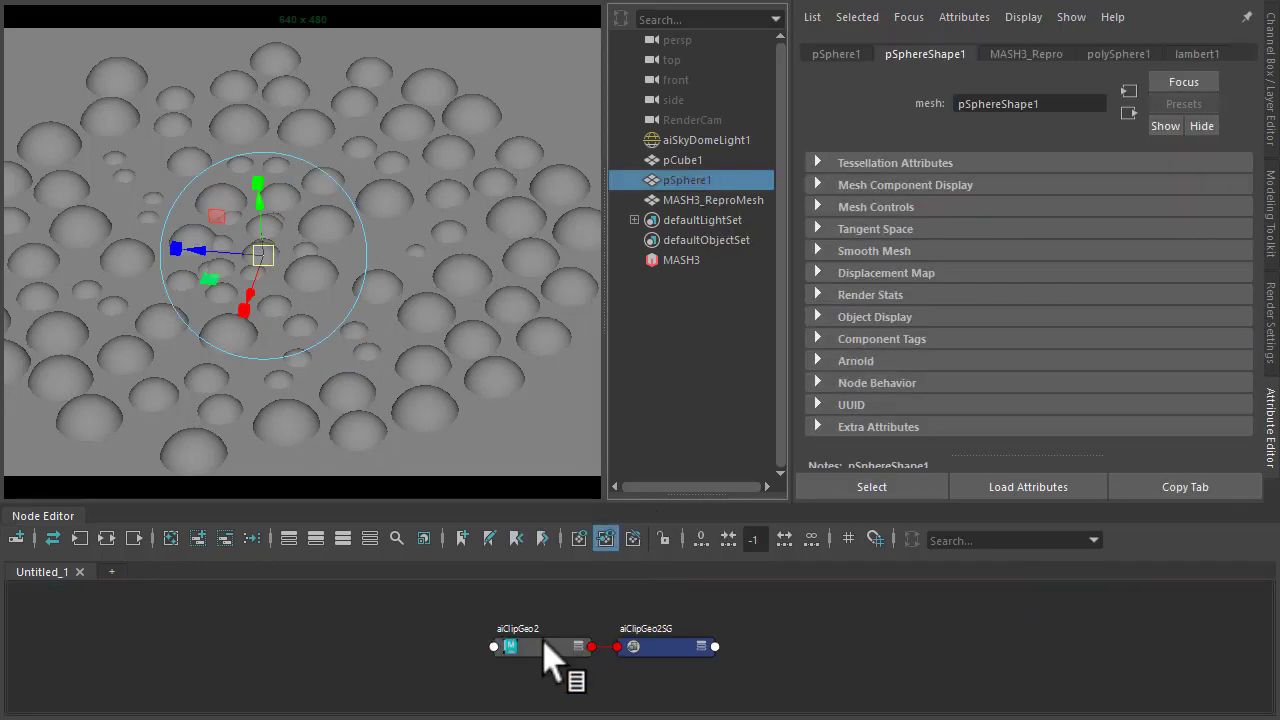
{"action": "right_click", "coordinate": [510, 646]}
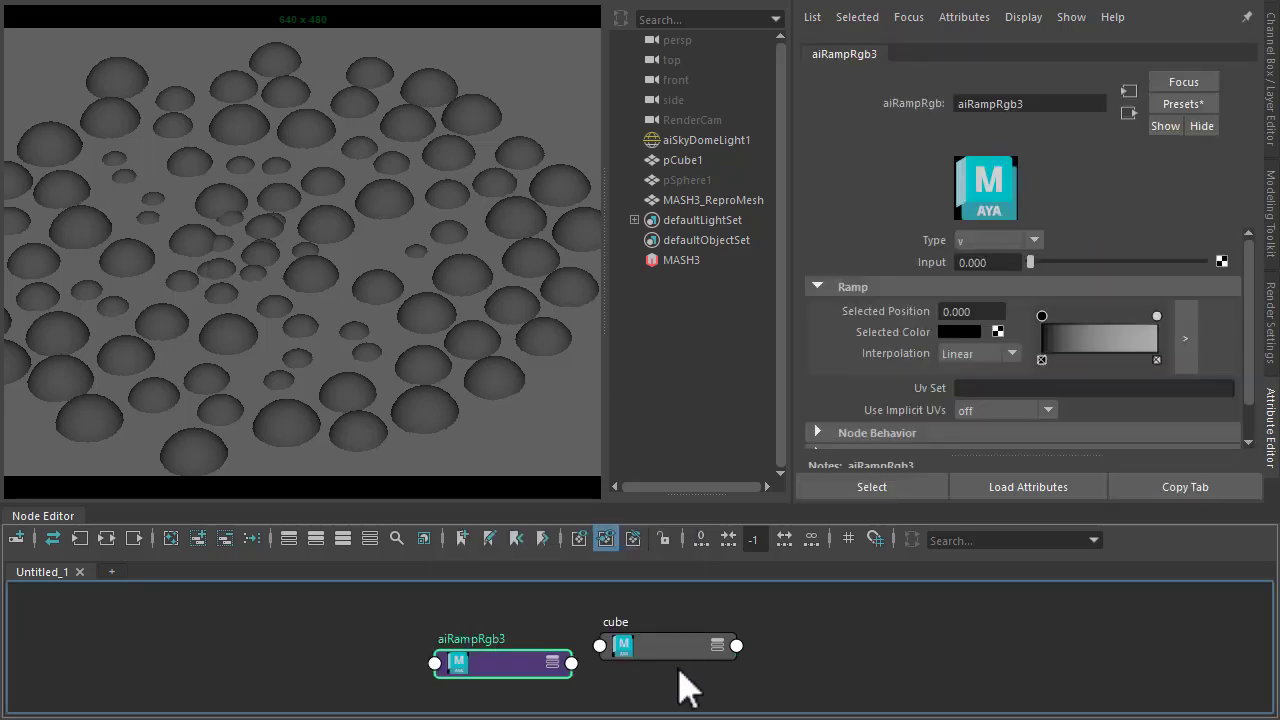
Connect aiRampRgb3 to 'cube' and set stepped salmon, grey, yellow and mauve bands.
{"action": "left_click", "coordinate": [670, 645]}
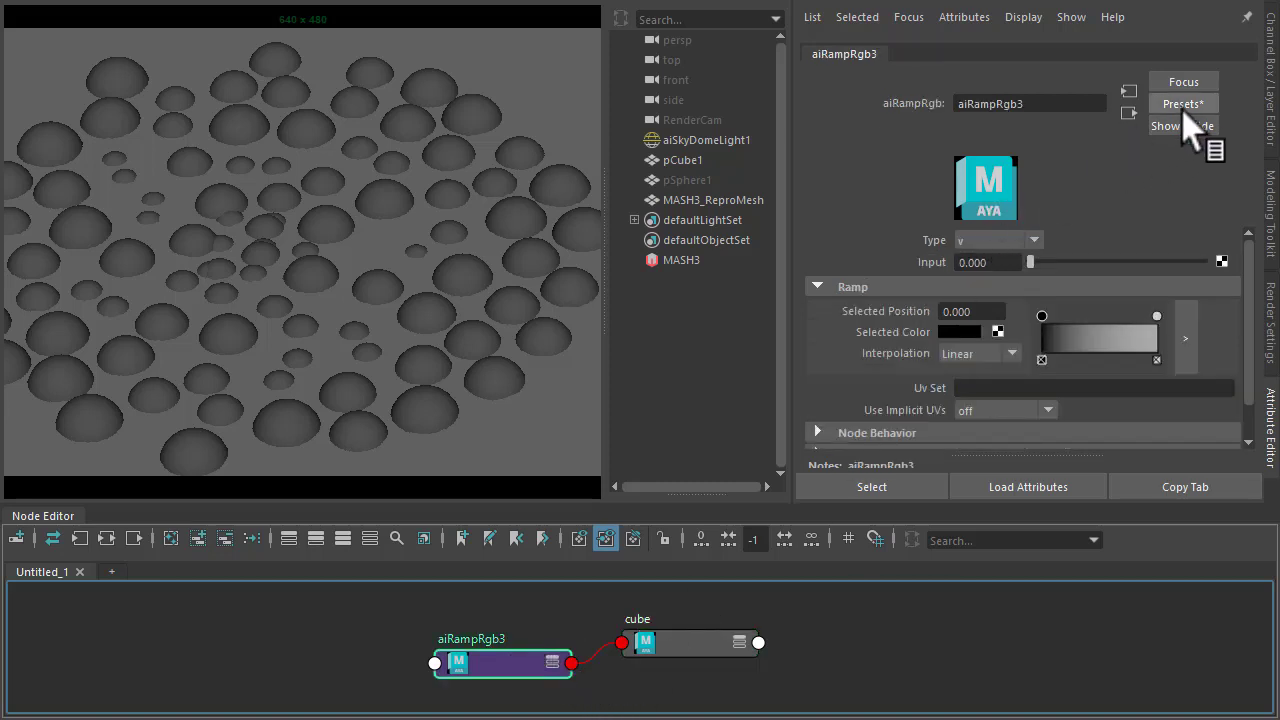
{"action": "left_click", "coordinate": [1184, 103]}
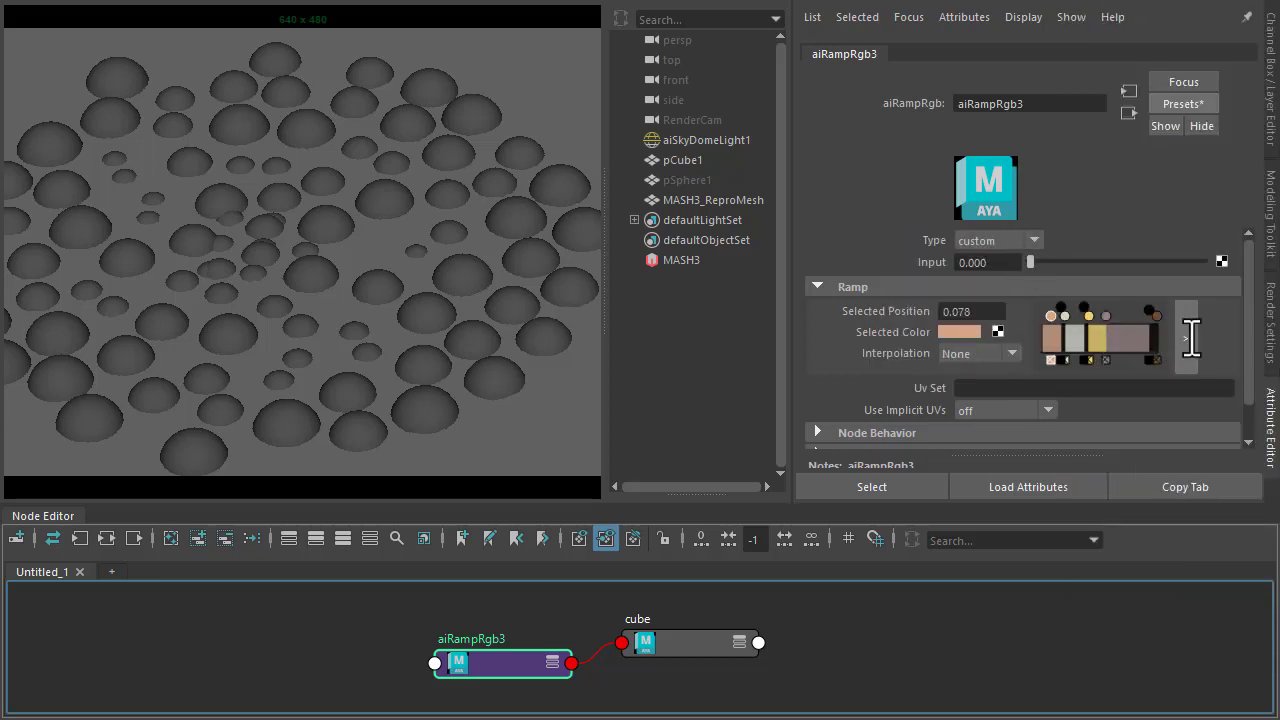
{"action": "left_click", "coordinate": [1185, 337]}
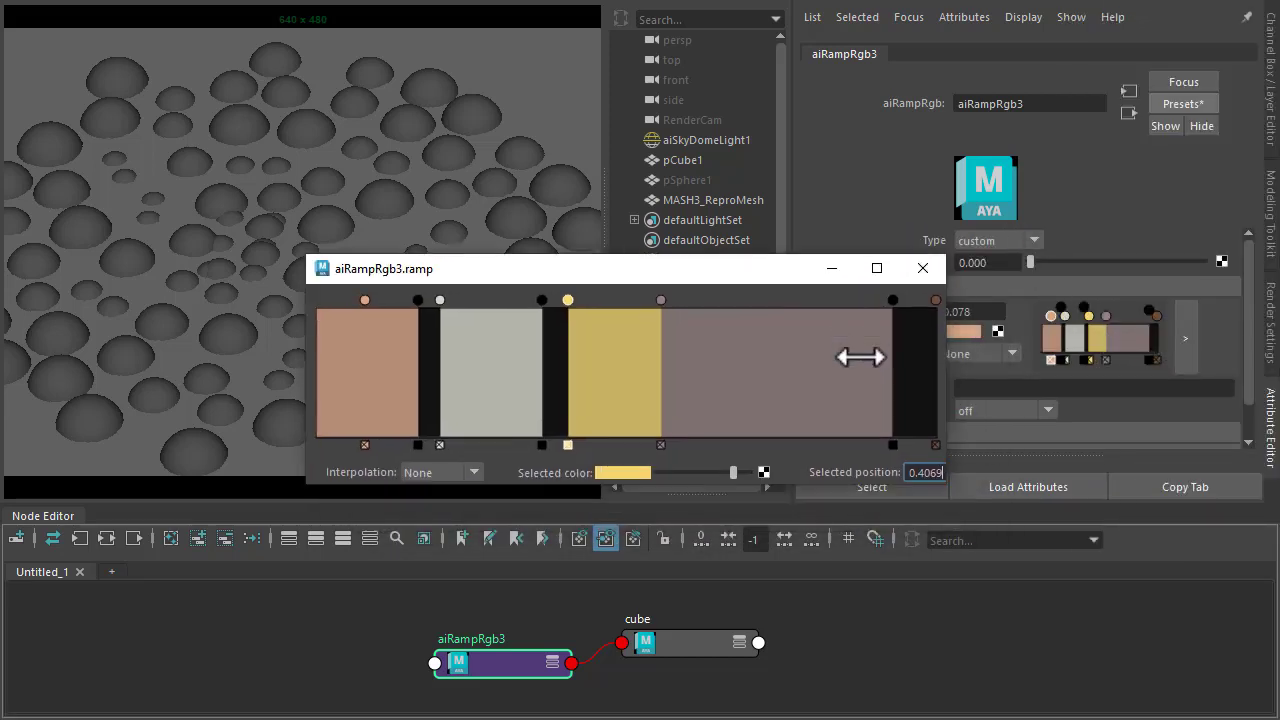
{"action": "mouse_move", "coordinate": [435, 320]}
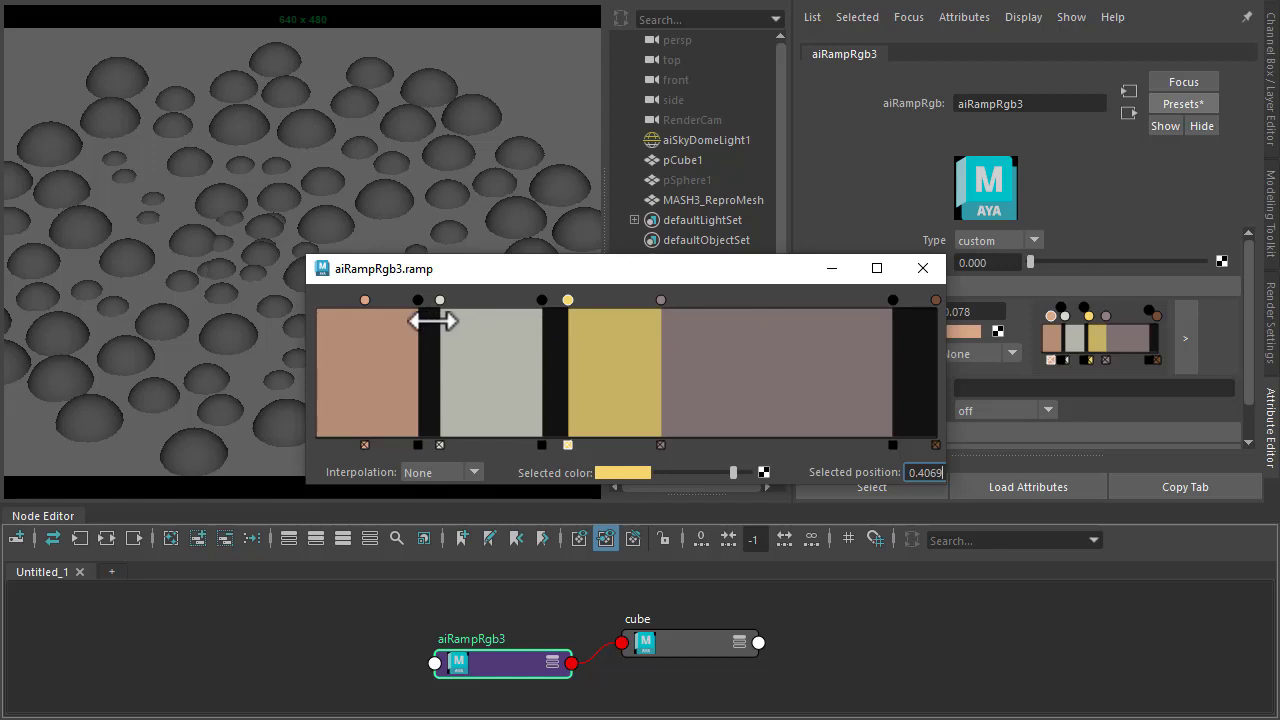
{"action": "left_click_drag", "start_coordinate": [439, 299], "coordinate": [567, 299]}
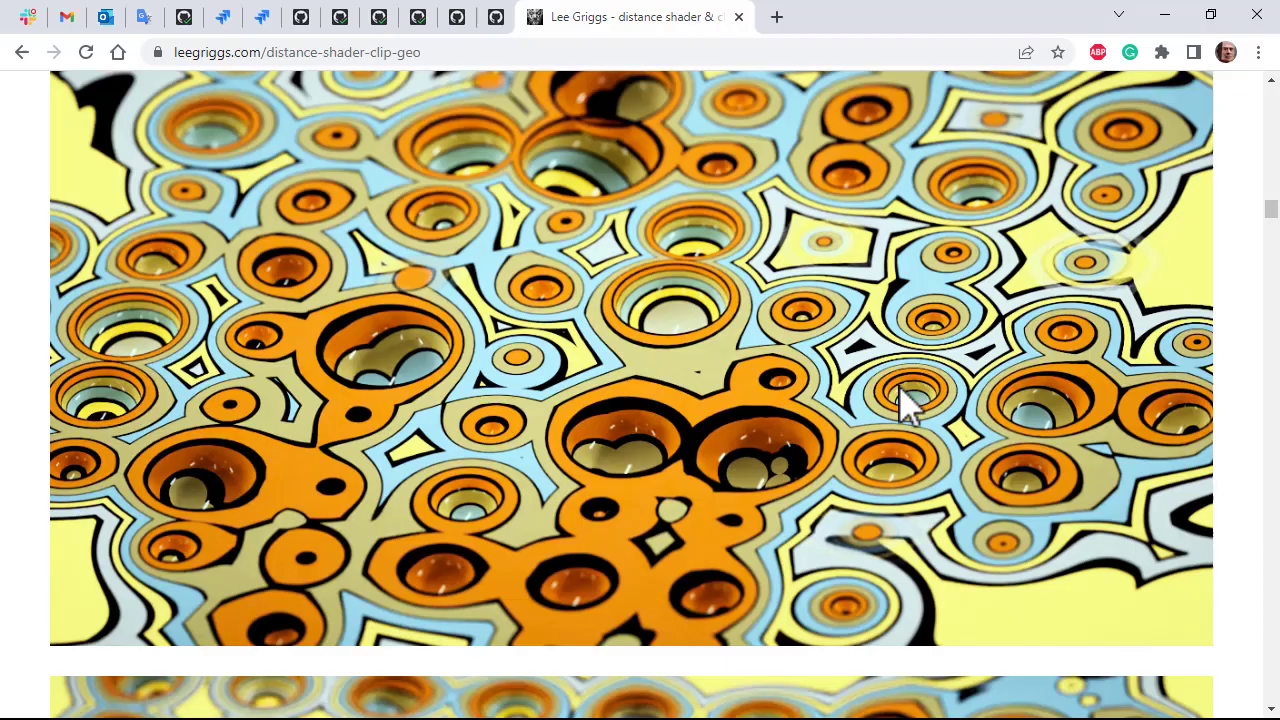
Scroll the leegriggs.com distance shader article to the ringed-holes reference render.
{"action": "scroll", "scroll_direction": "down", "scroll_amount": 3}
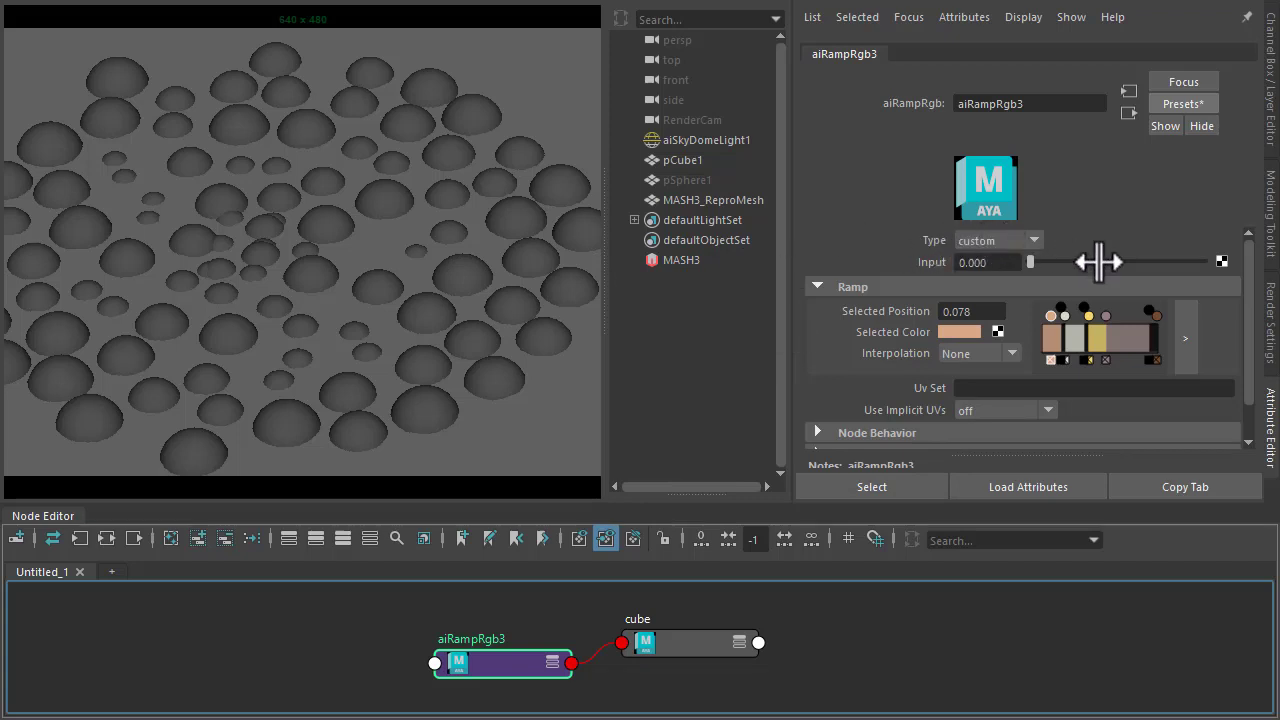
Create an aiDistance node and connect its outColorR to the aiRampRgb3 input.
{"action": "type", "text": "dista"}
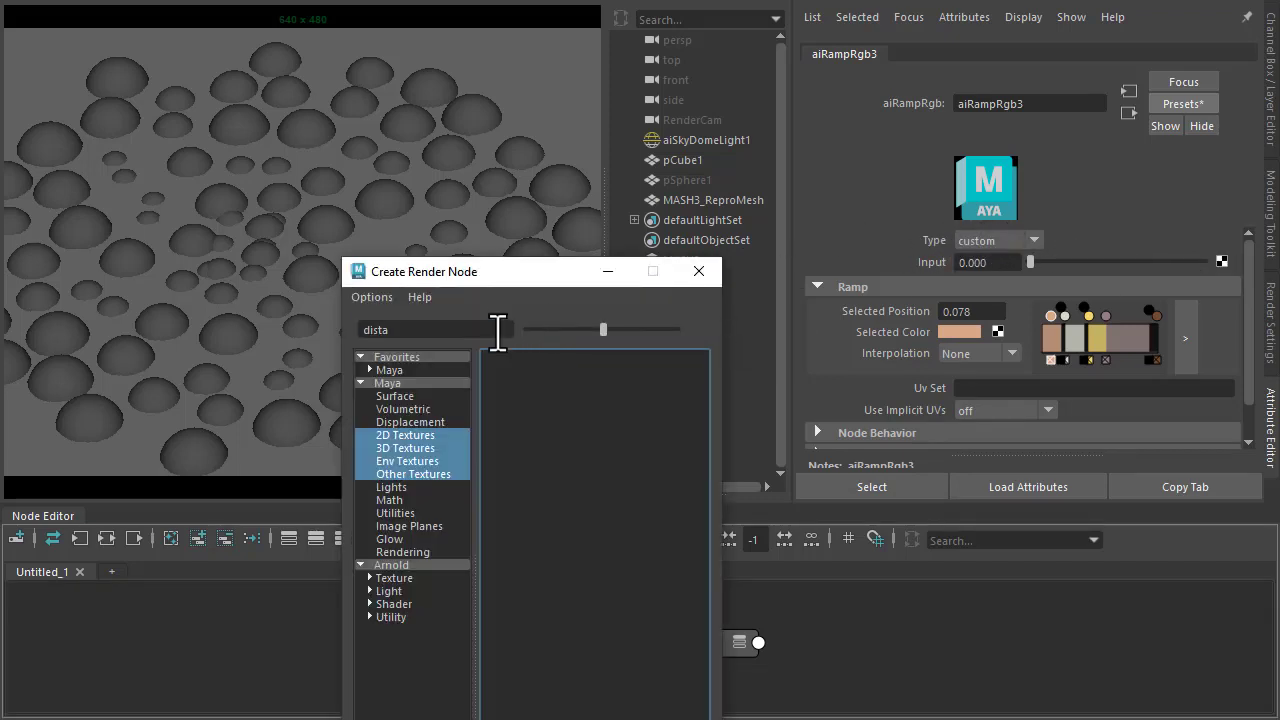
{"action": "left_click", "coordinate": [392, 565]}
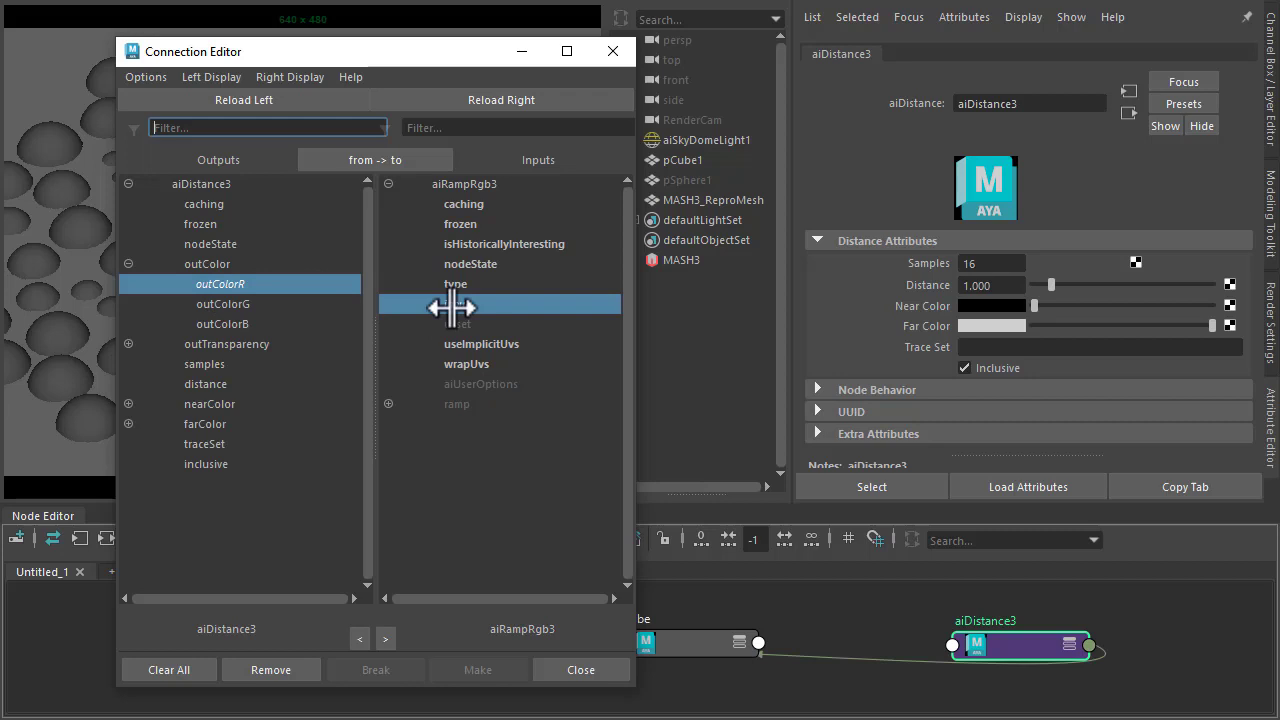
{"action": "left_click", "coordinate": [581, 669]}
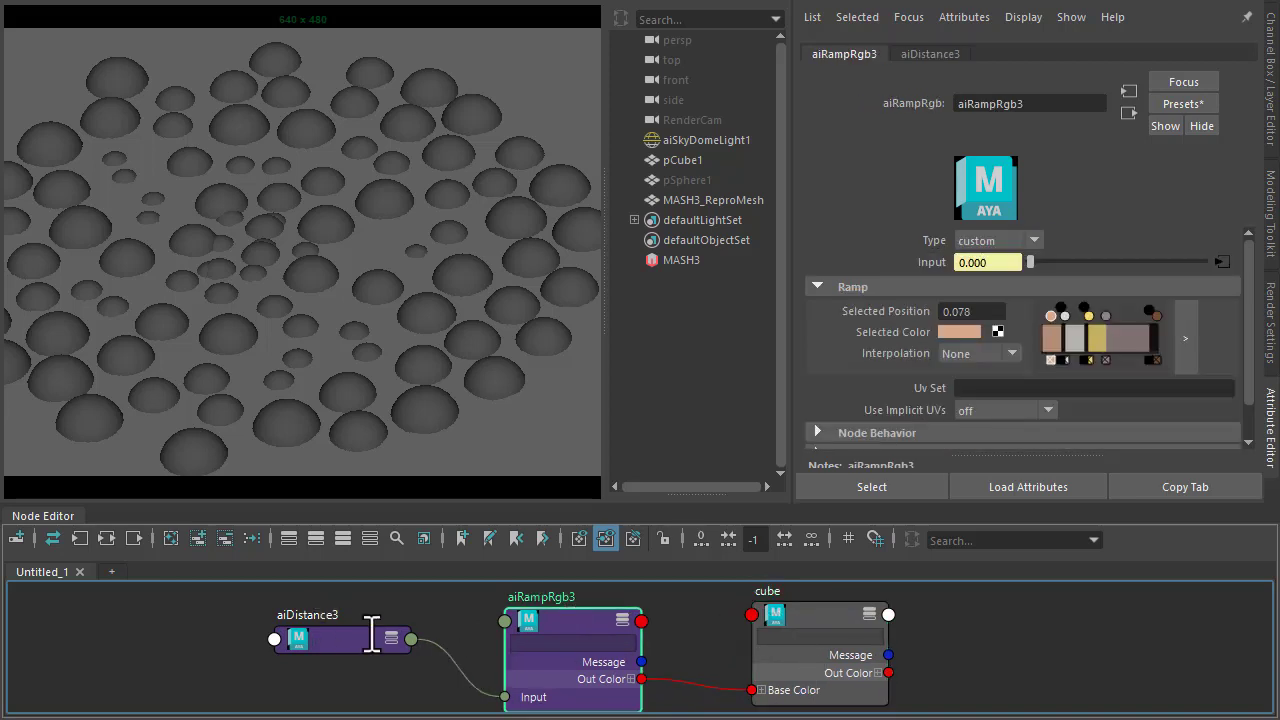
{"action": "left_click", "coordinate": [320, 614]}
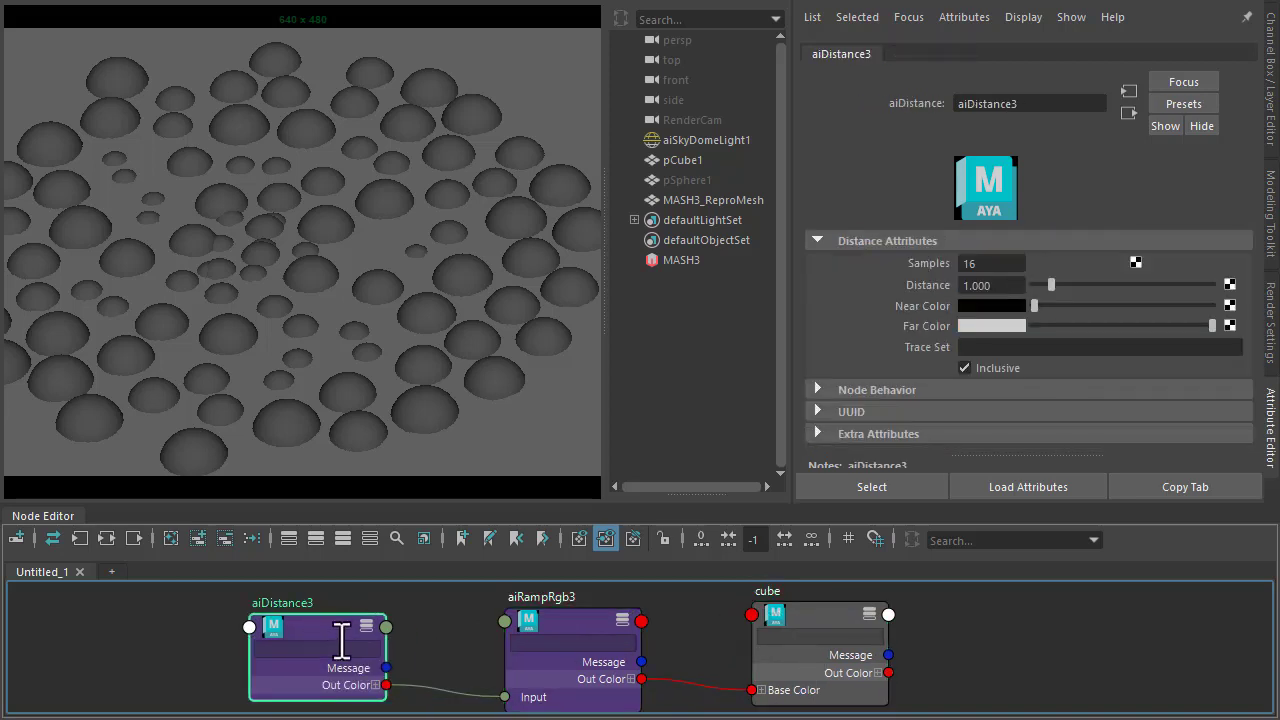
{"action": "left_click", "coordinate": [565, 620]}
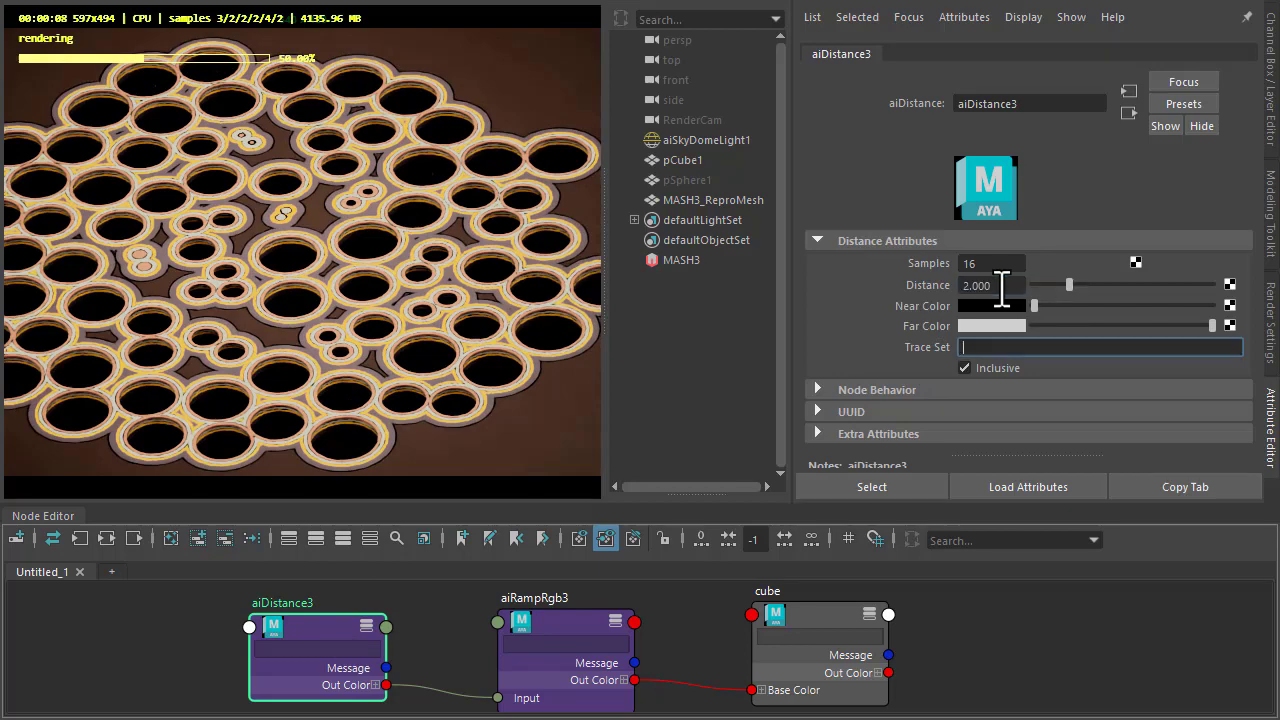
Raise the aiDistance3 Distance value to 3.0.
{"action": "type", "text": "3.000"}
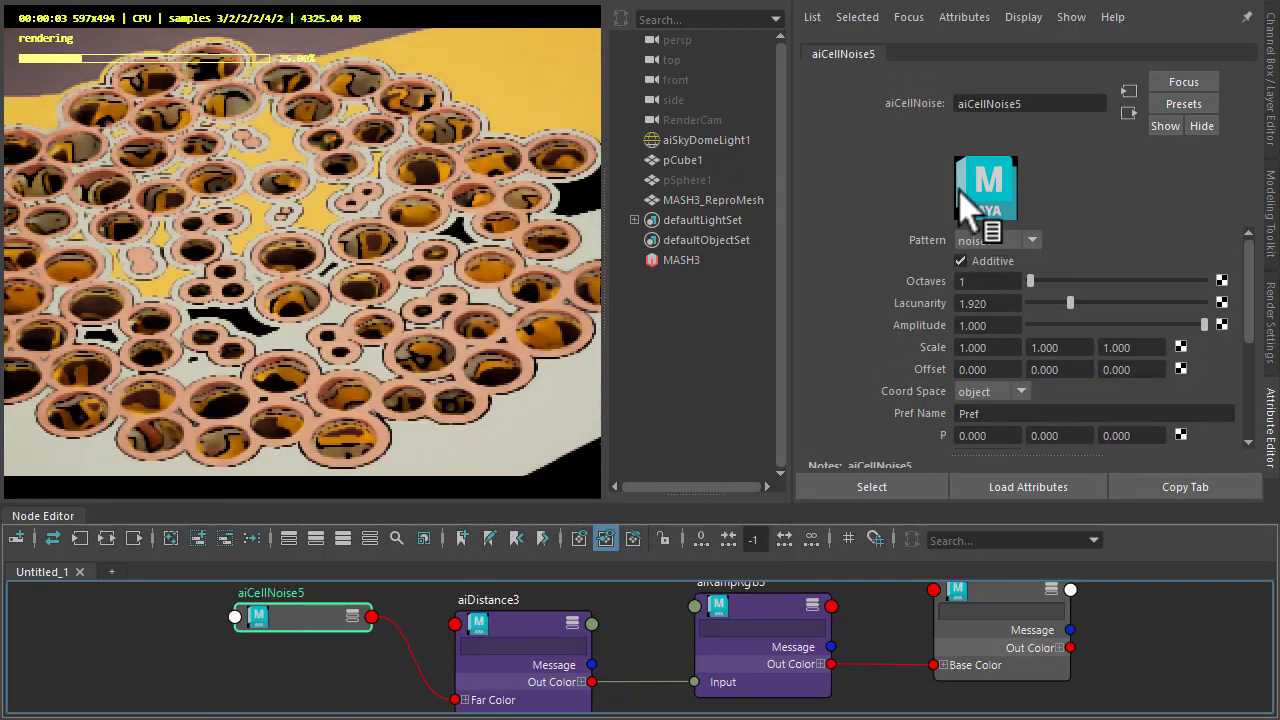
Set aiCellNoise5 to world space, 8 octaves, Additive off and Scale 0.2.
{"action": "left_click", "coordinate": [990, 391]}
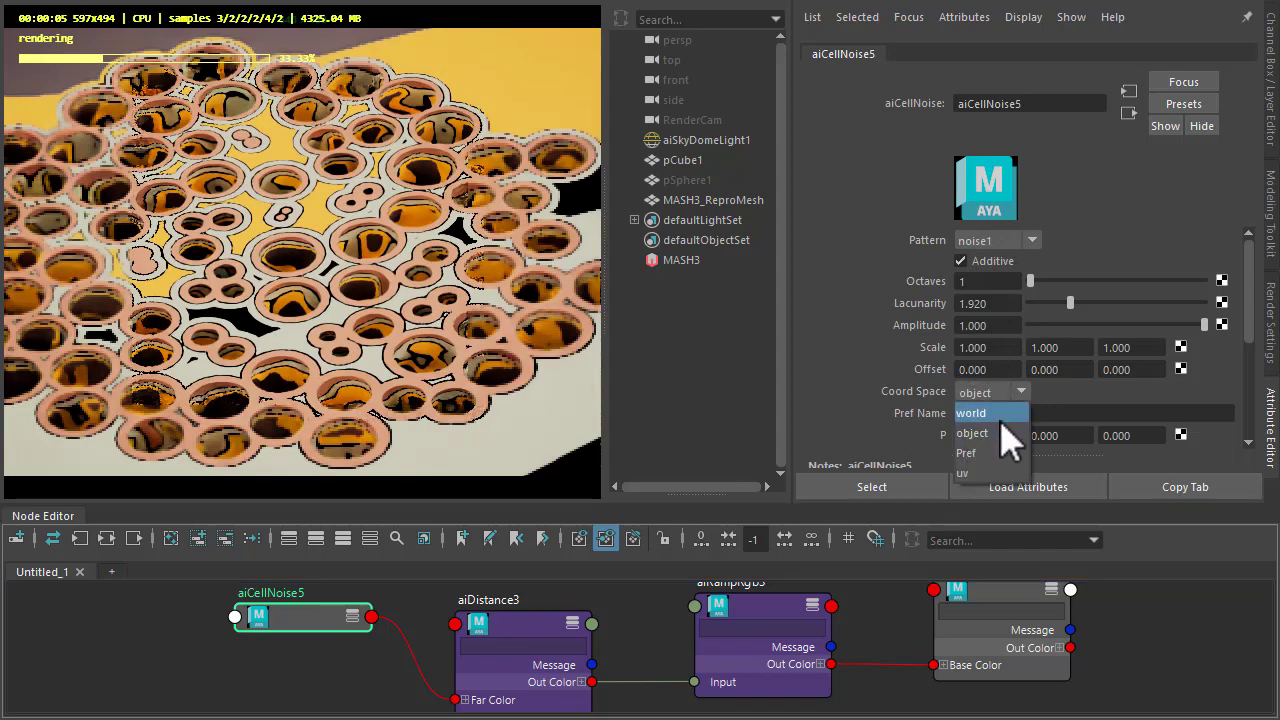
{"action": "left_click", "coordinate": [971, 413]}
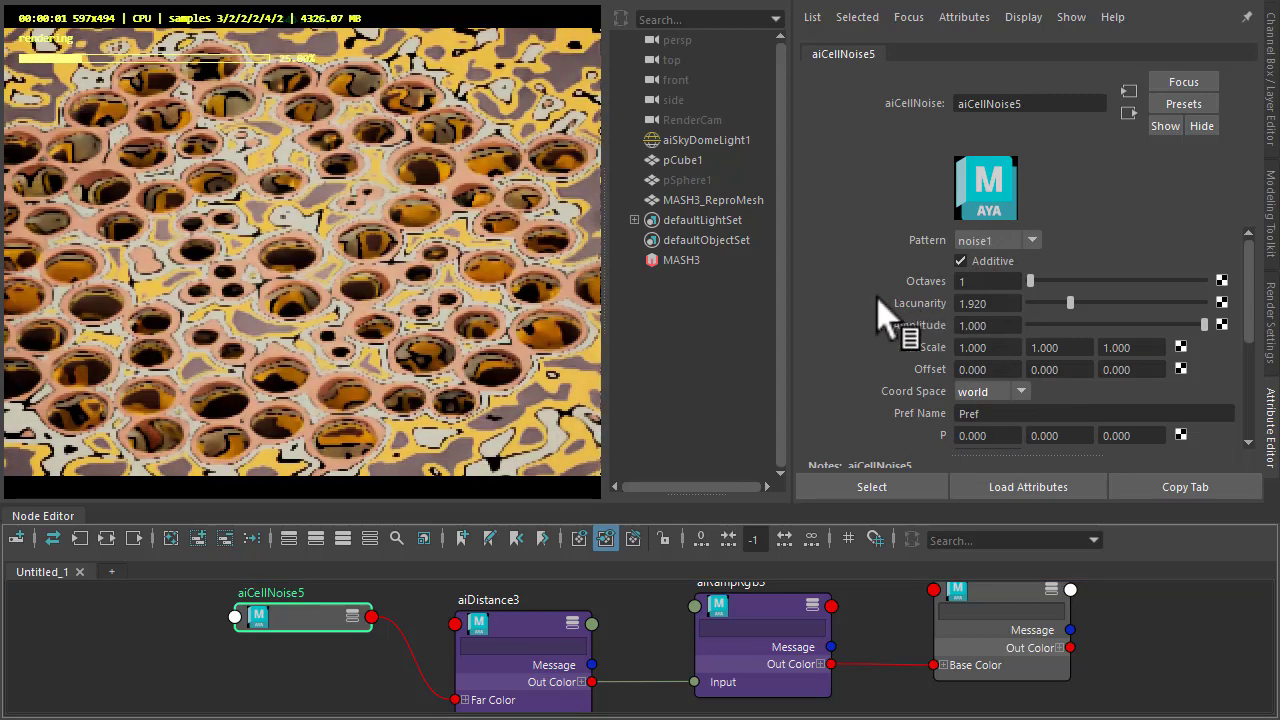
{"action": "left_click", "coordinate": [960, 261]}
{"action": "type", "text": "2"}
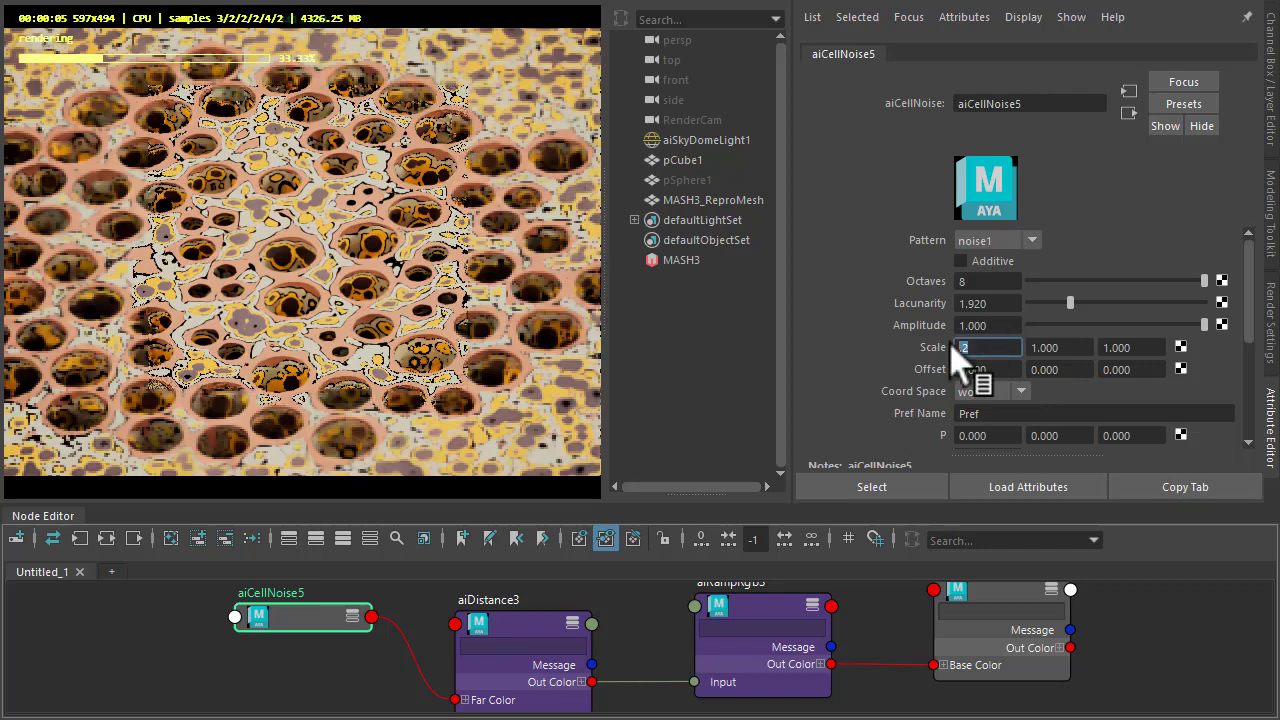
{"action": "type", "text": "0.200"}
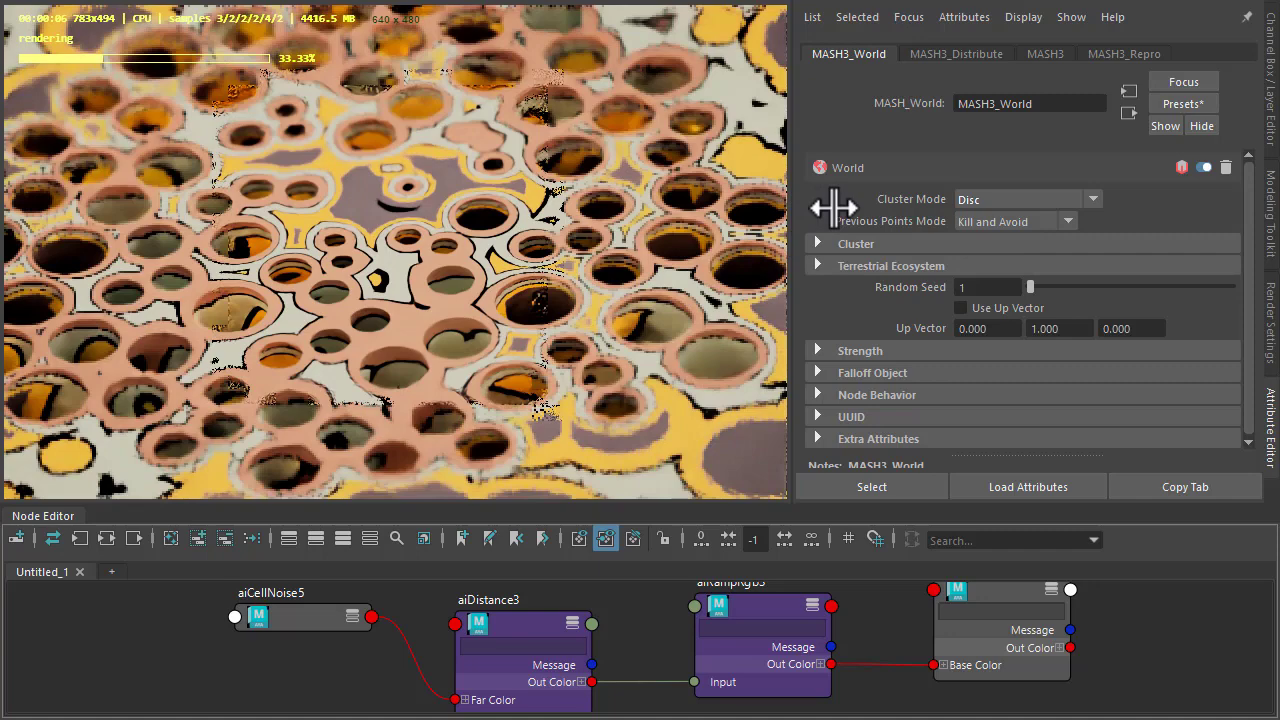
Change the MASH3_World Cluster Mode from Disc to Circle.
{"action": "left_click", "coordinate": [1025, 199]}
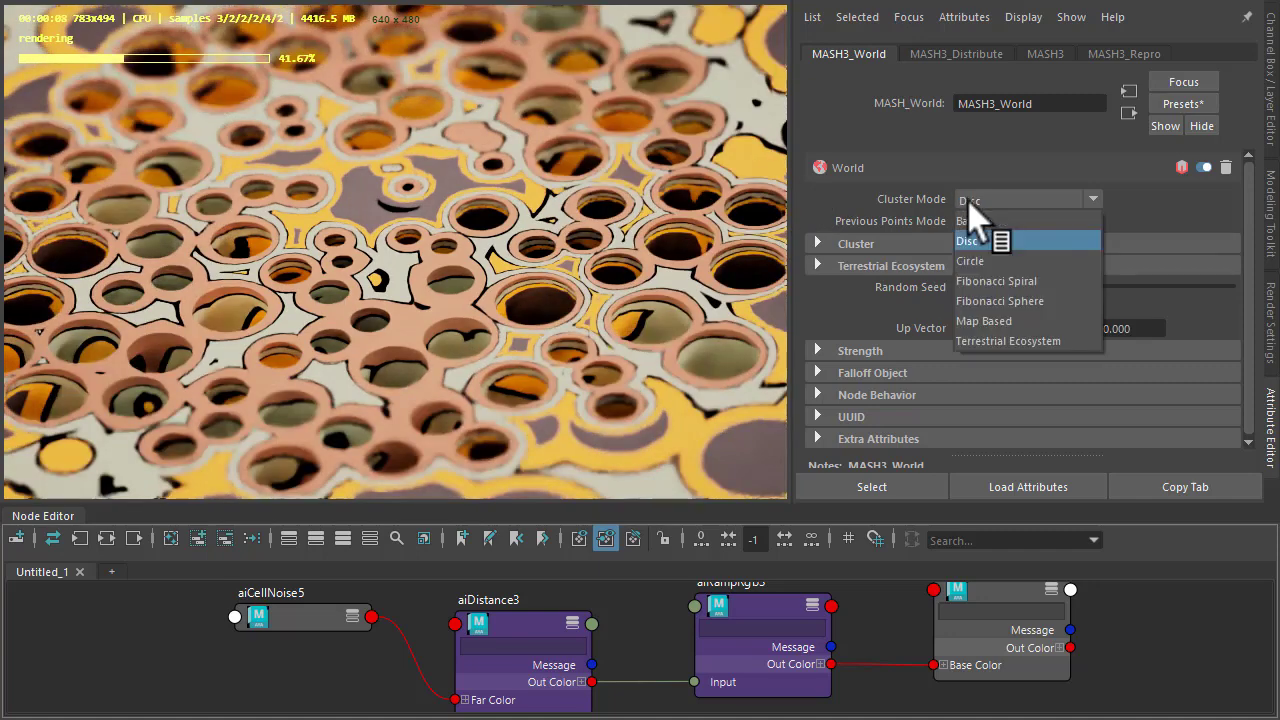
{"action": "left_click", "coordinate": [969, 261]}
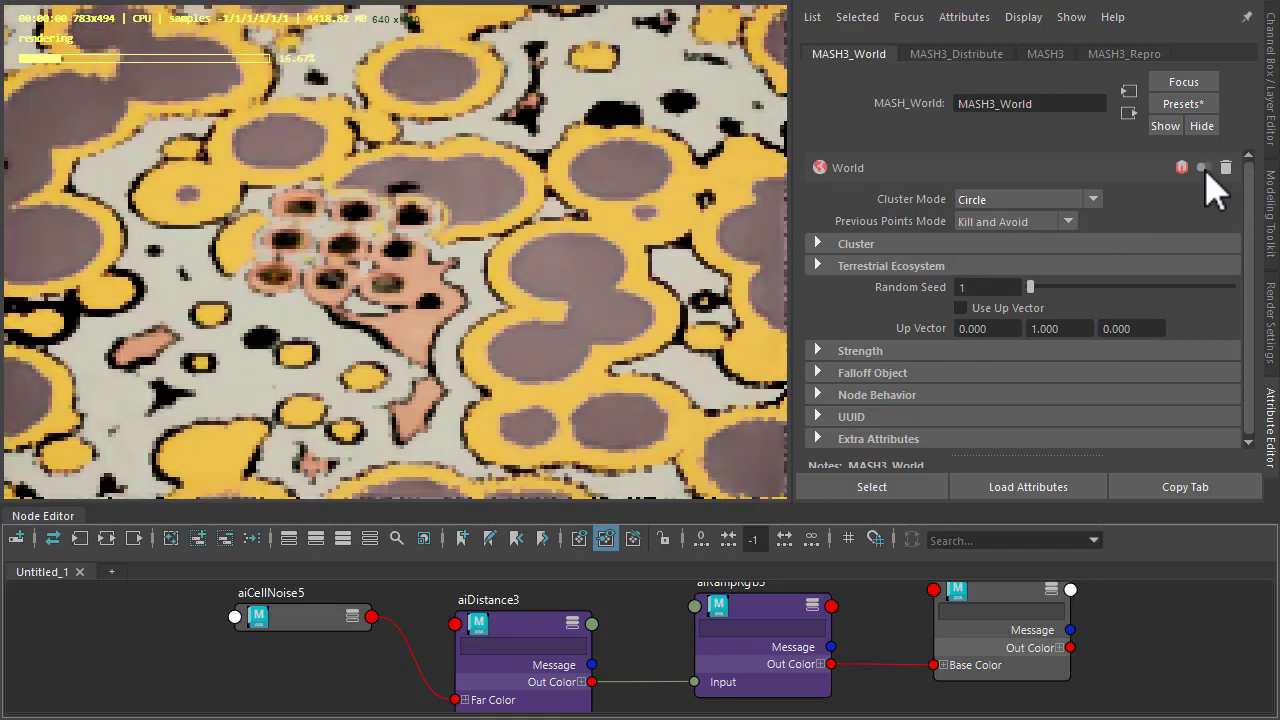
Widen MASH3_Distribute X and Z spacing and add a MASH3_Random node.
{"action": "left_click", "coordinate": [955, 53]}
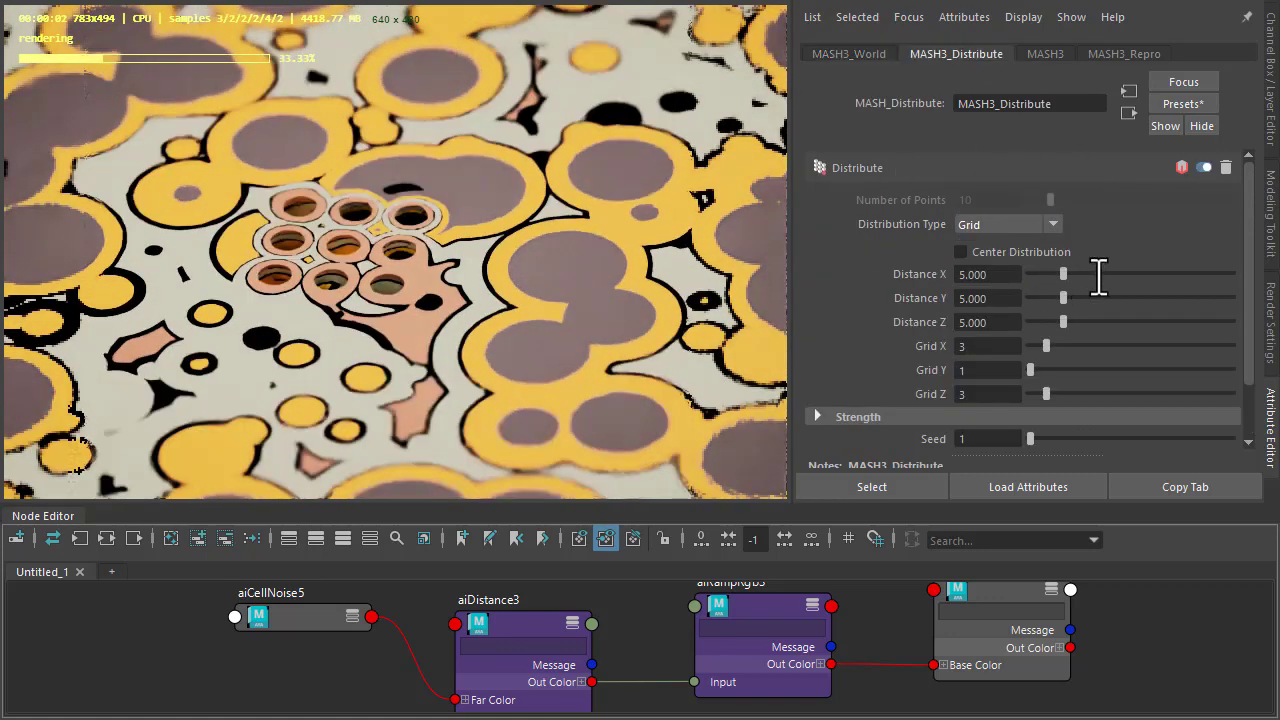
{"action": "left_click_drag", "start_coordinate": [1063, 274], "coordinate": [1158, 274]}
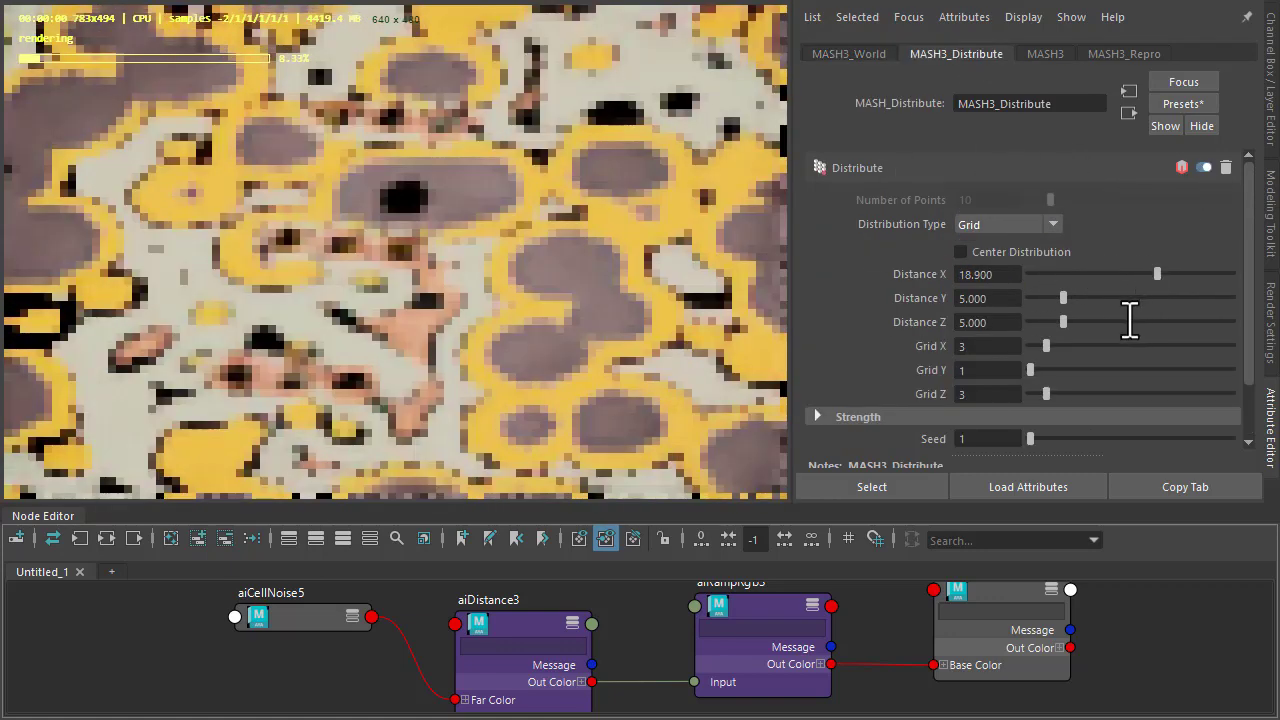
{"action": "left_click_drag", "start_coordinate": [1063, 321], "coordinate": [1147, 321]}
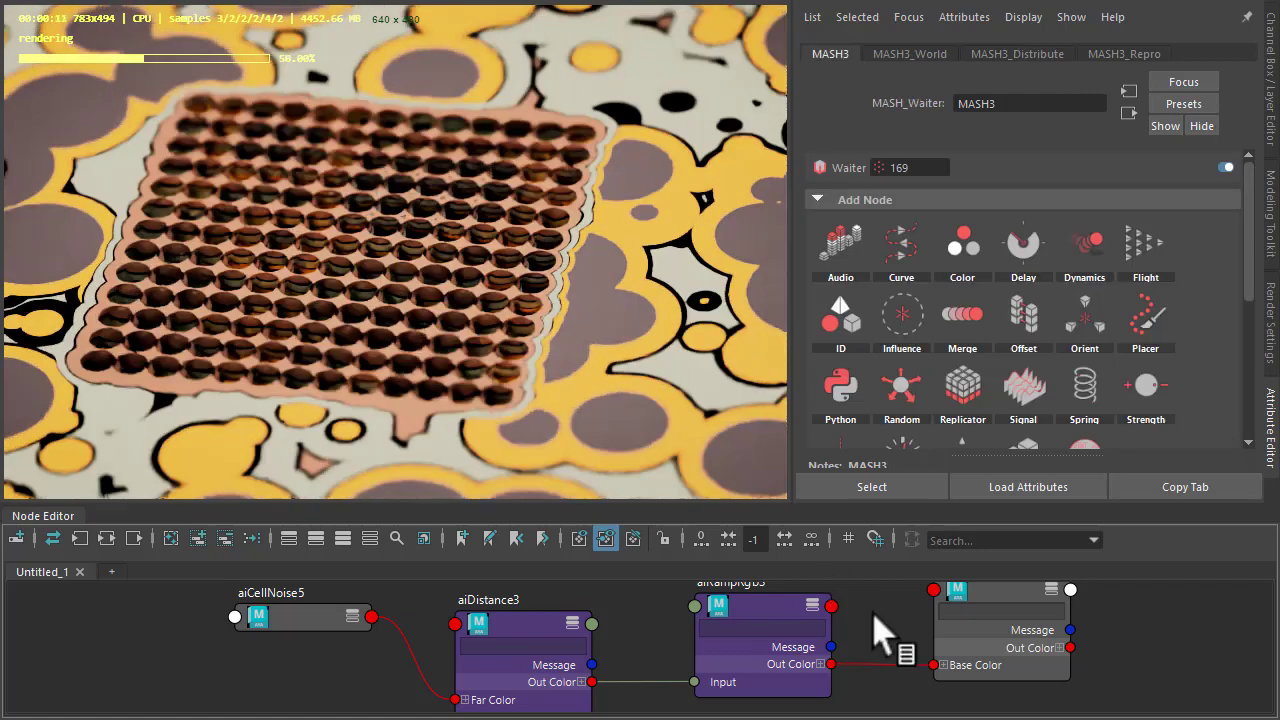
{"action": "left_click", "coordinate": [901, 385]}
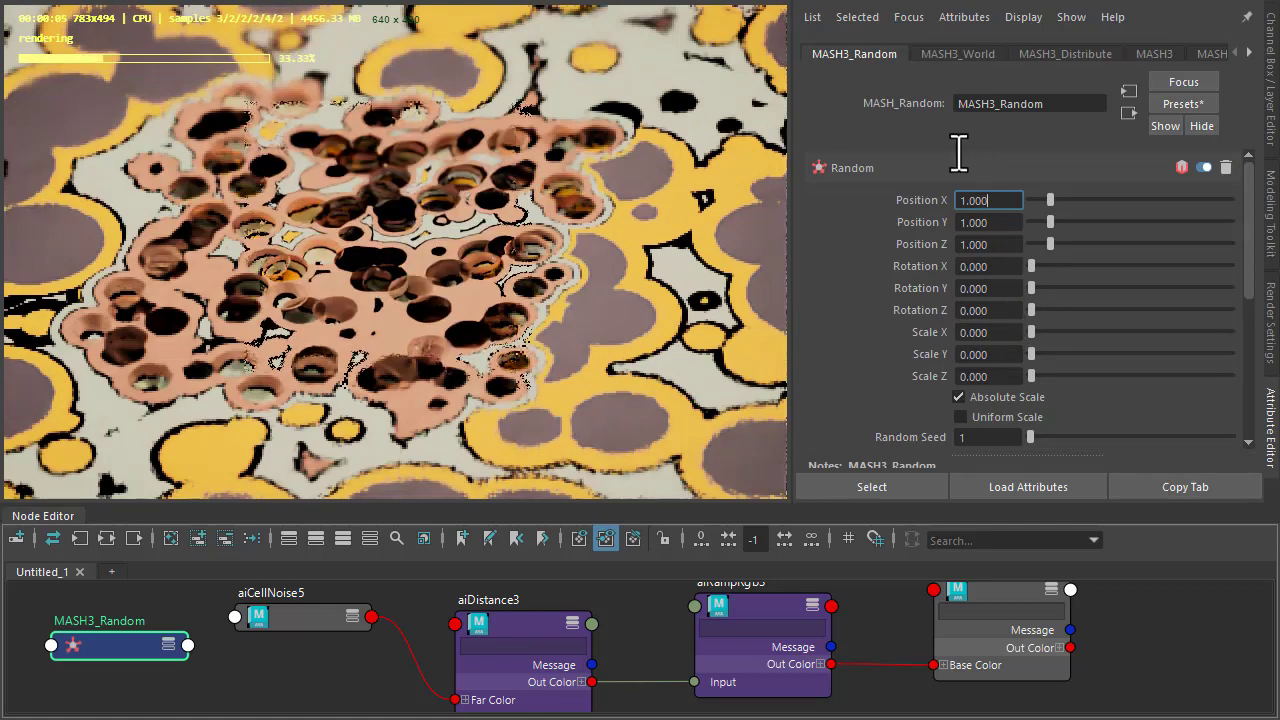
{"action": "left_click", "coordinate": [1065, 53]}
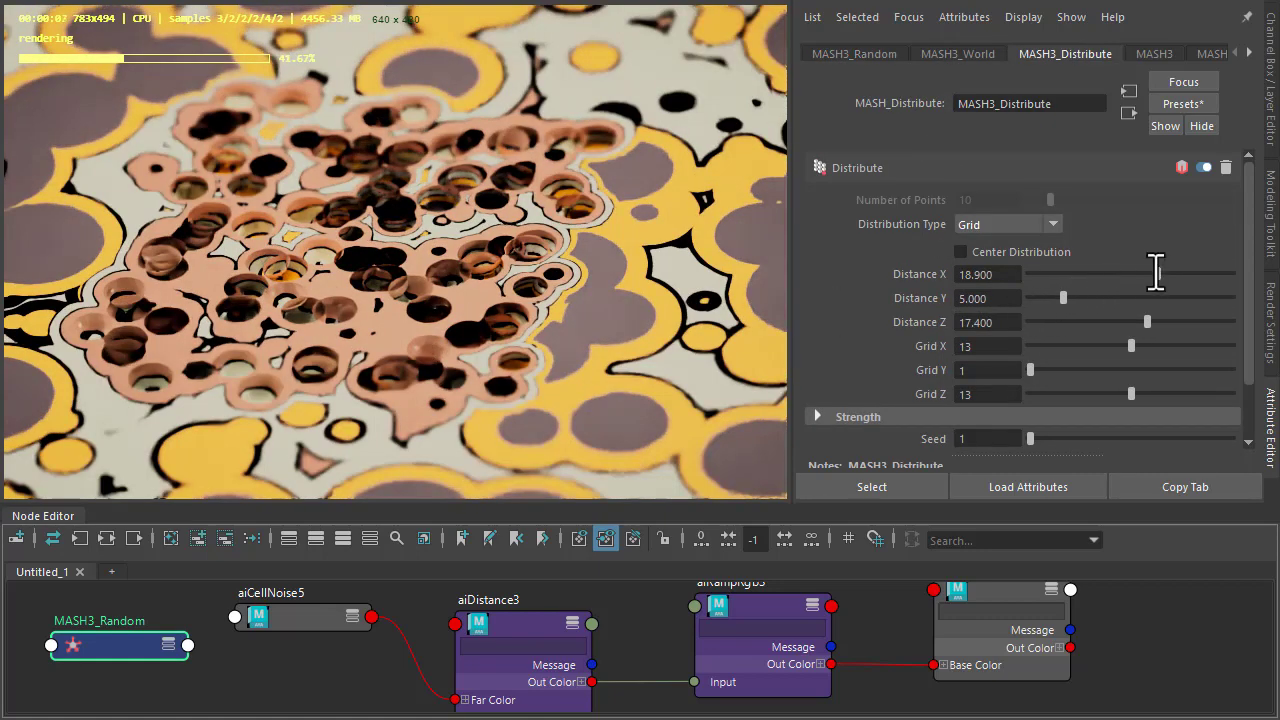